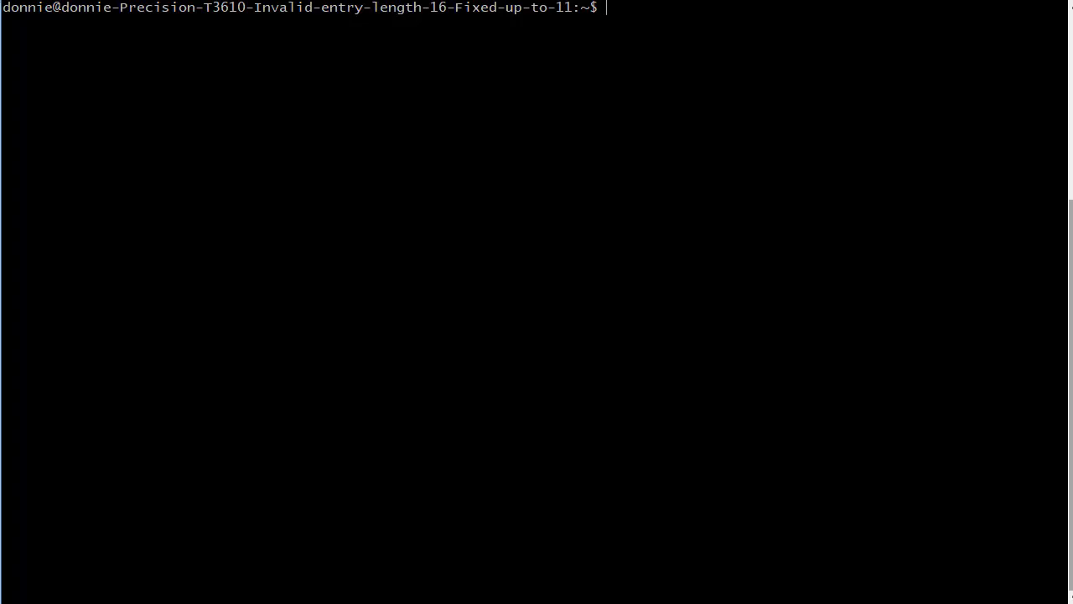
mouse_move(67, 8)
type("clear")
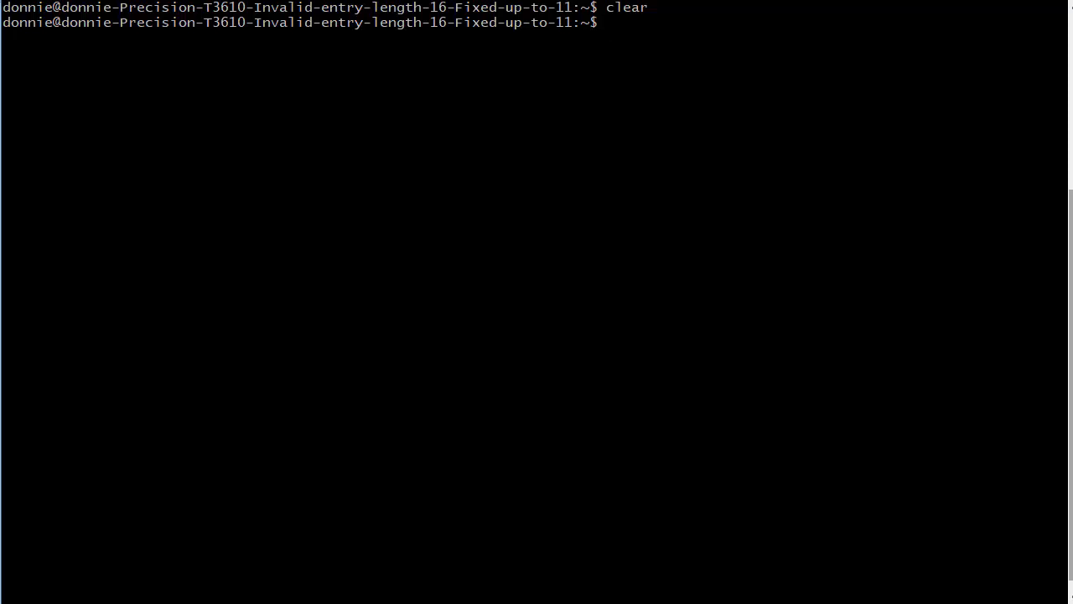
Step: Run hostname to print the current long hostname, then start and abandon a sudo hostname command
type("ho")
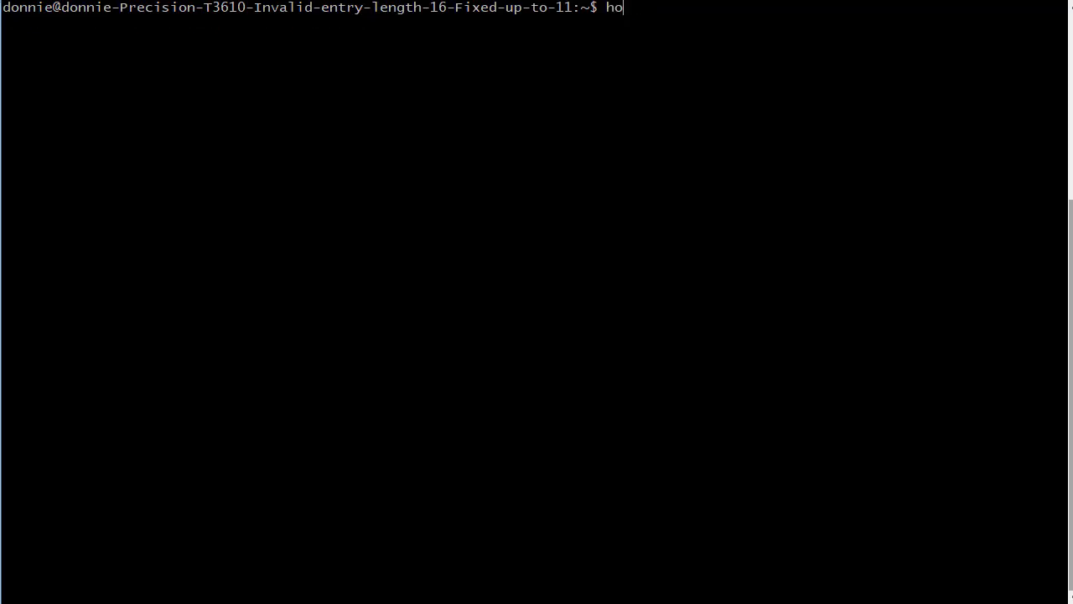
type("stname")
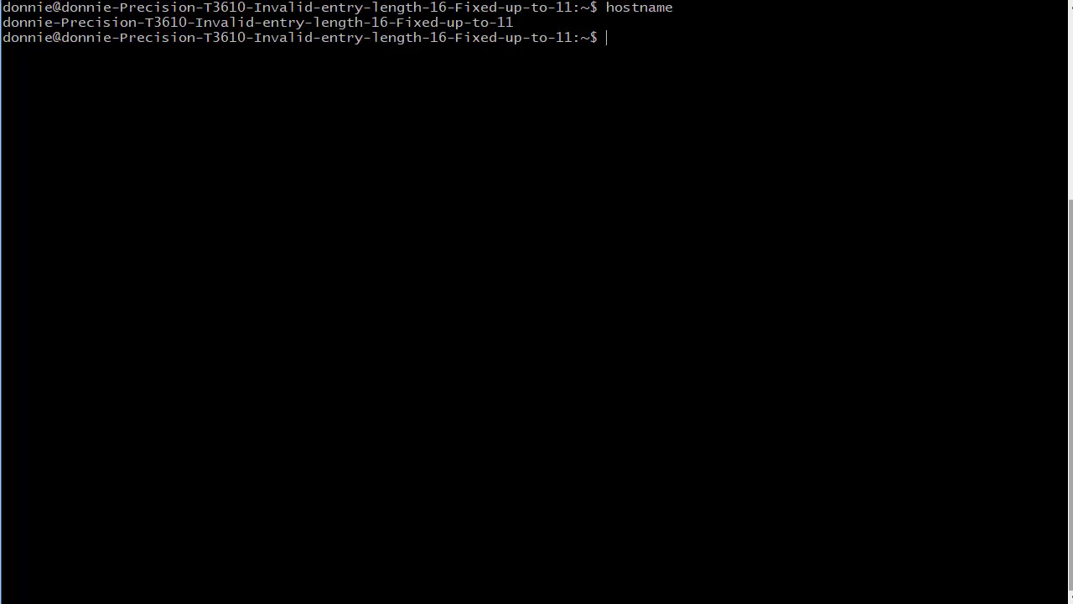
type("sudo")
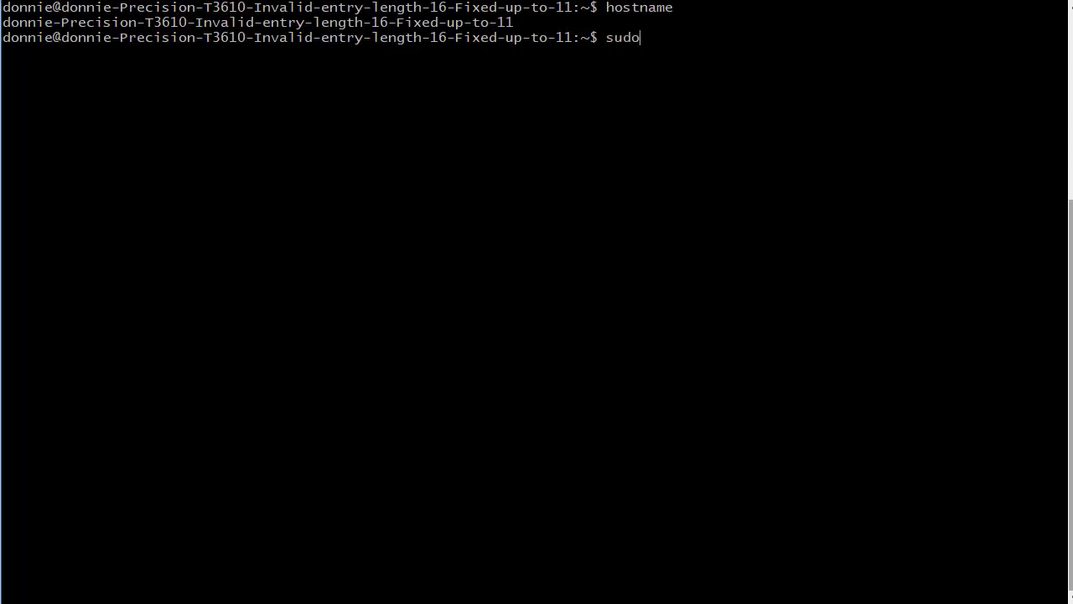
type("host")
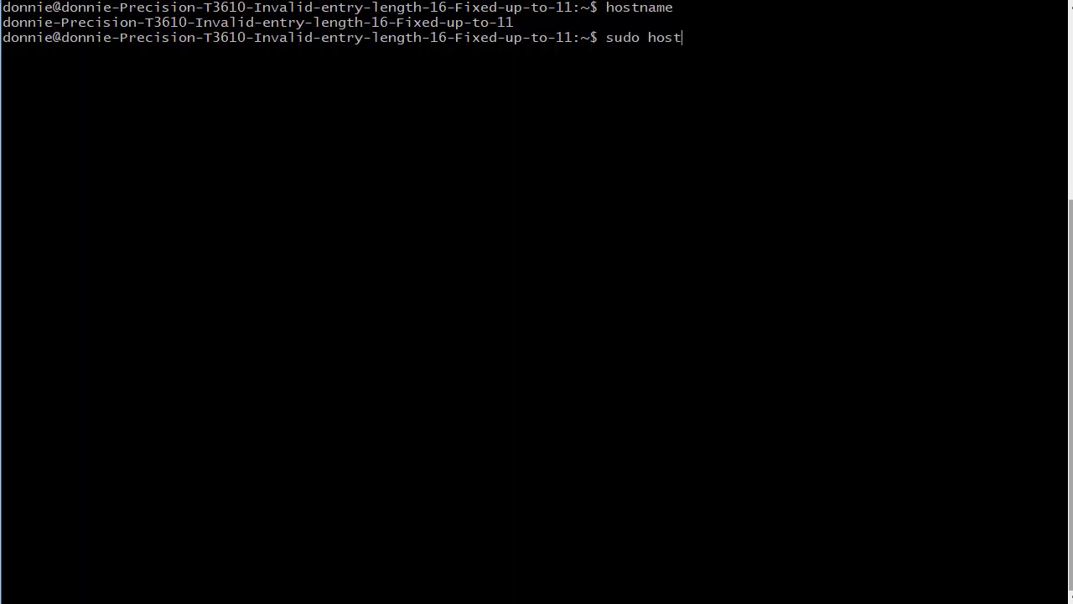
type("name")
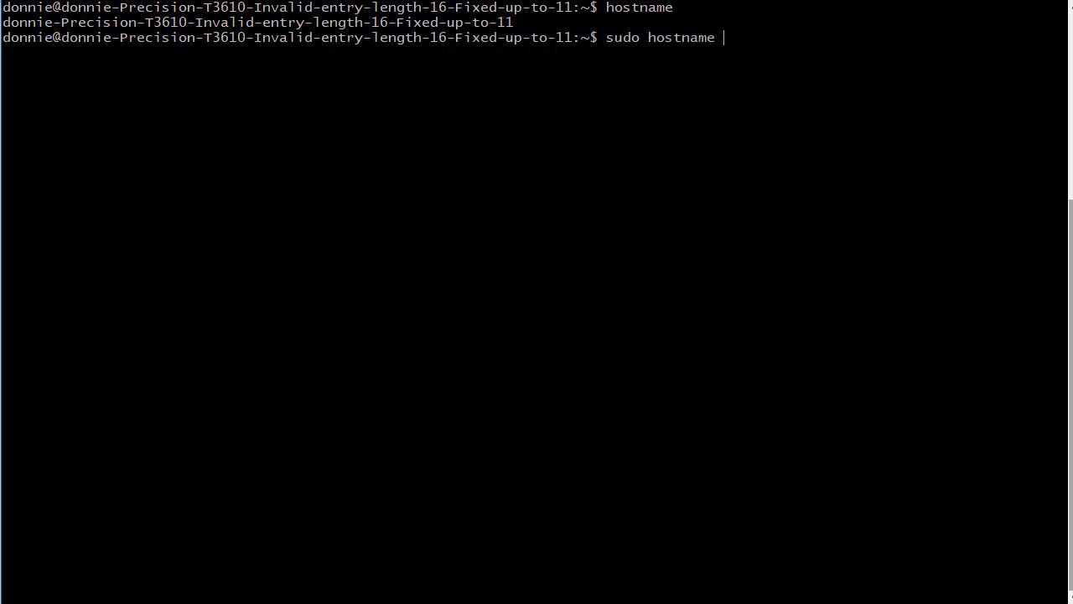
type("donnie")
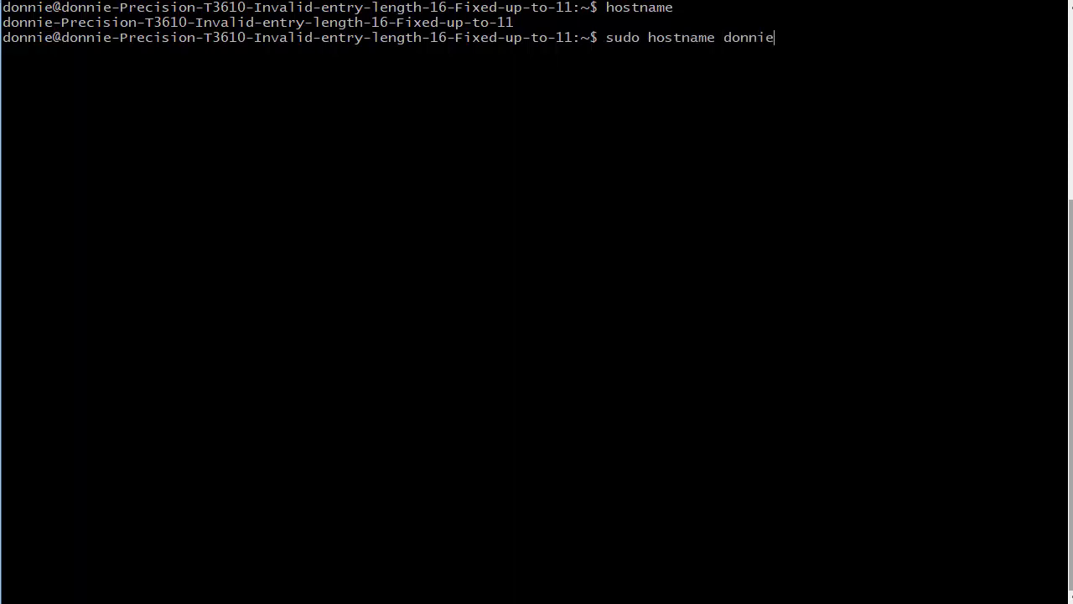
type("machine")
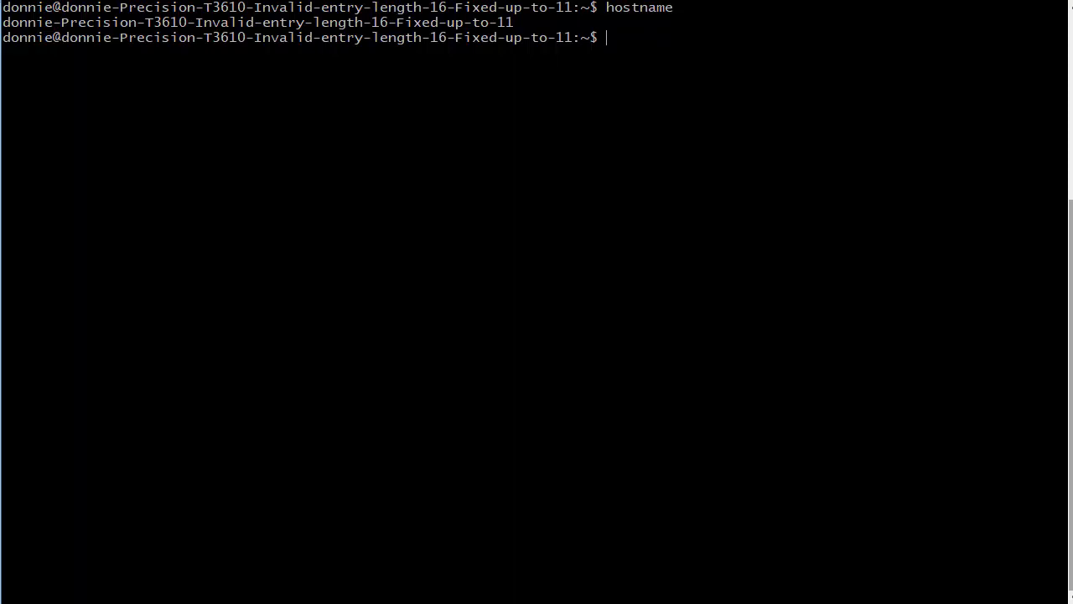
Step: Run hostnamectl to list the static hostname, chassis, OS and kernel details
type("ho")
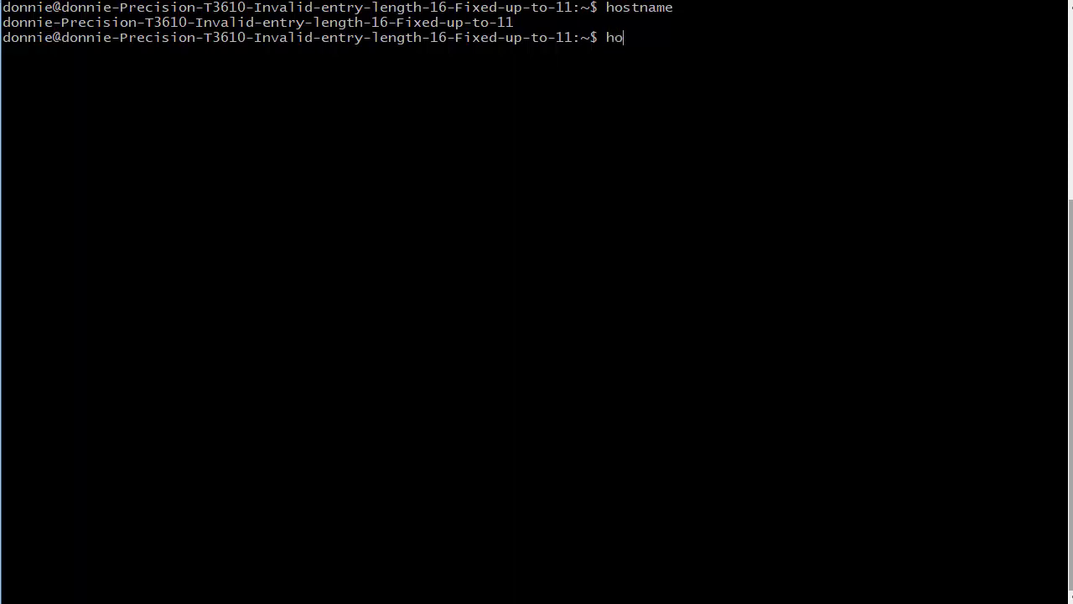
type("stnam")
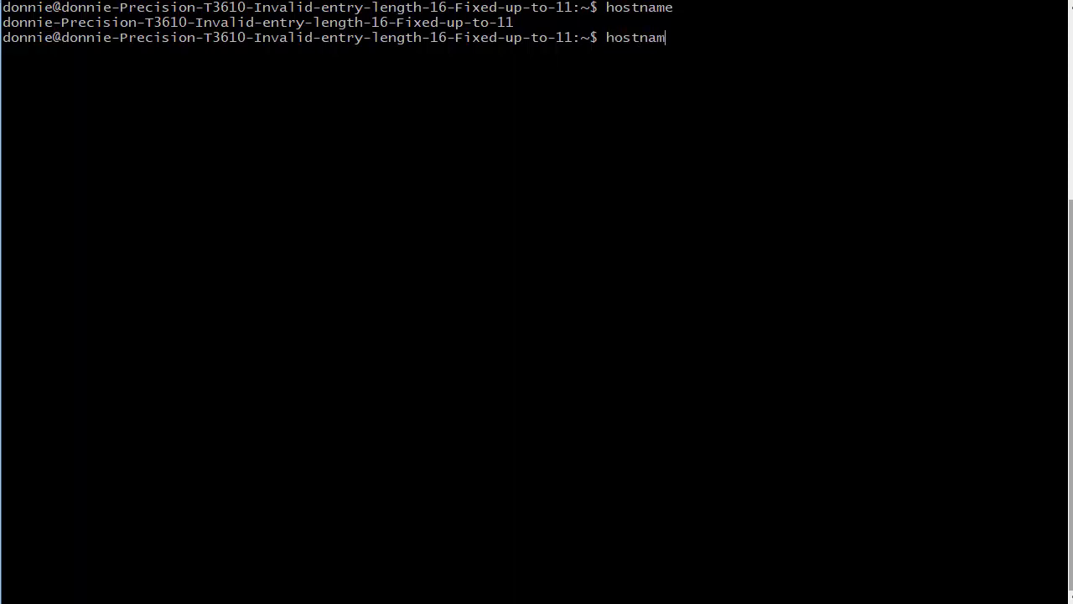
type("ectl")
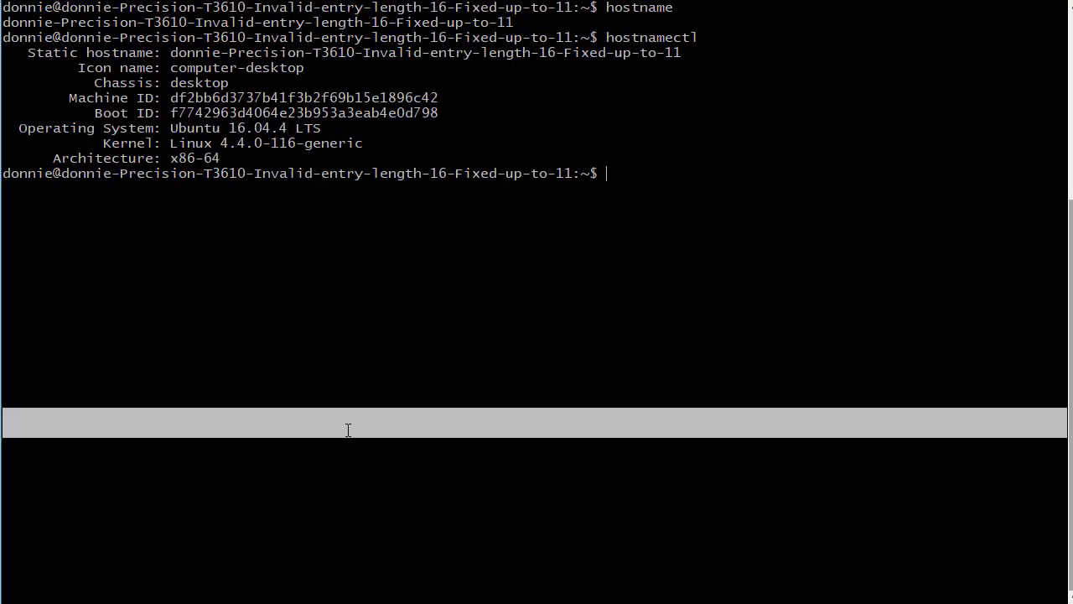
type("man")
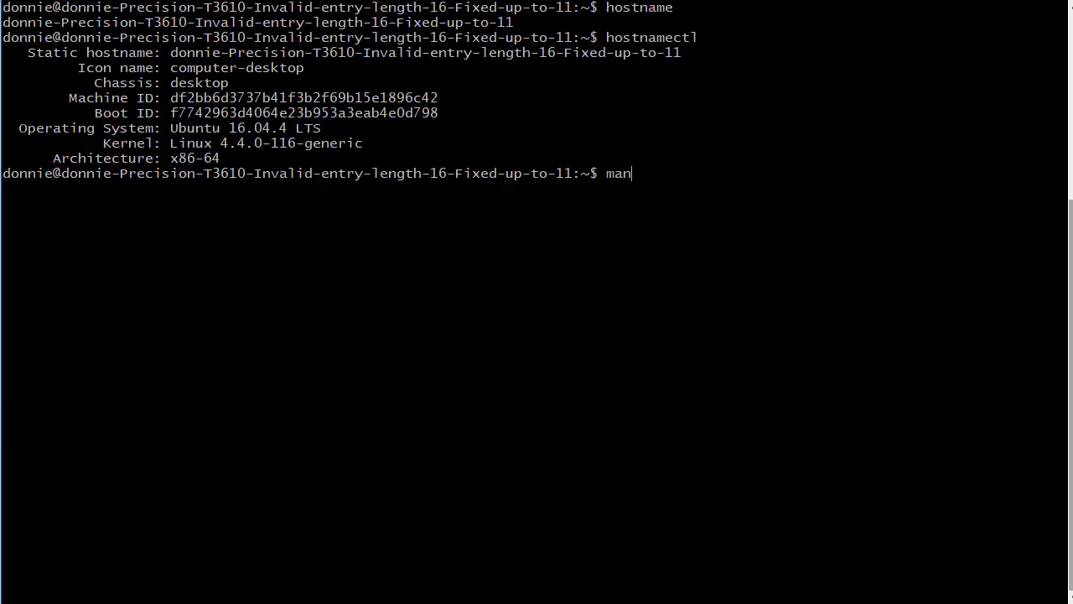
type("\" \"")
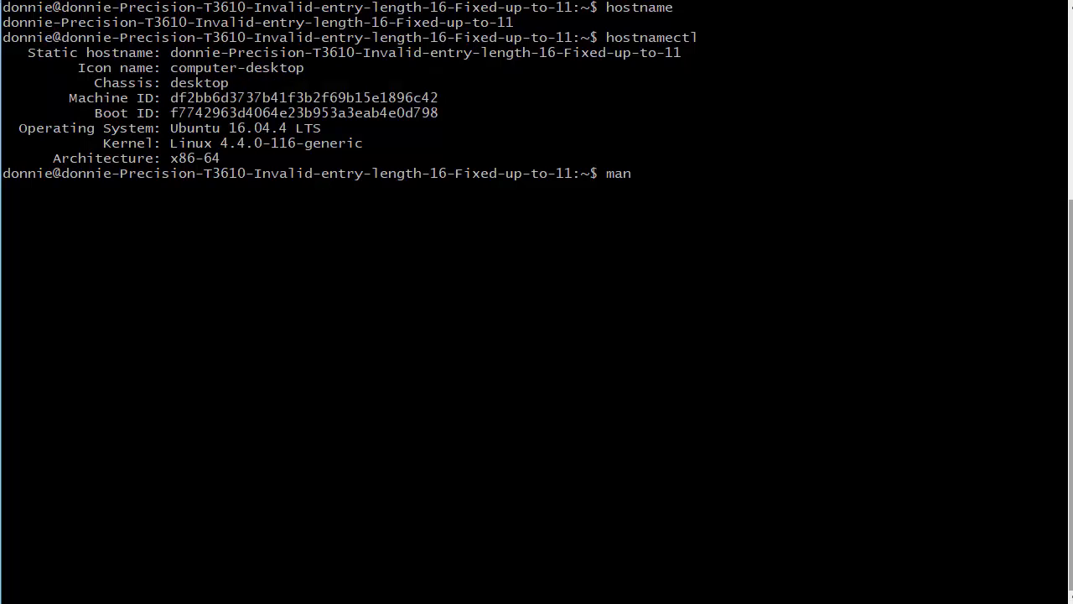
type("ho")
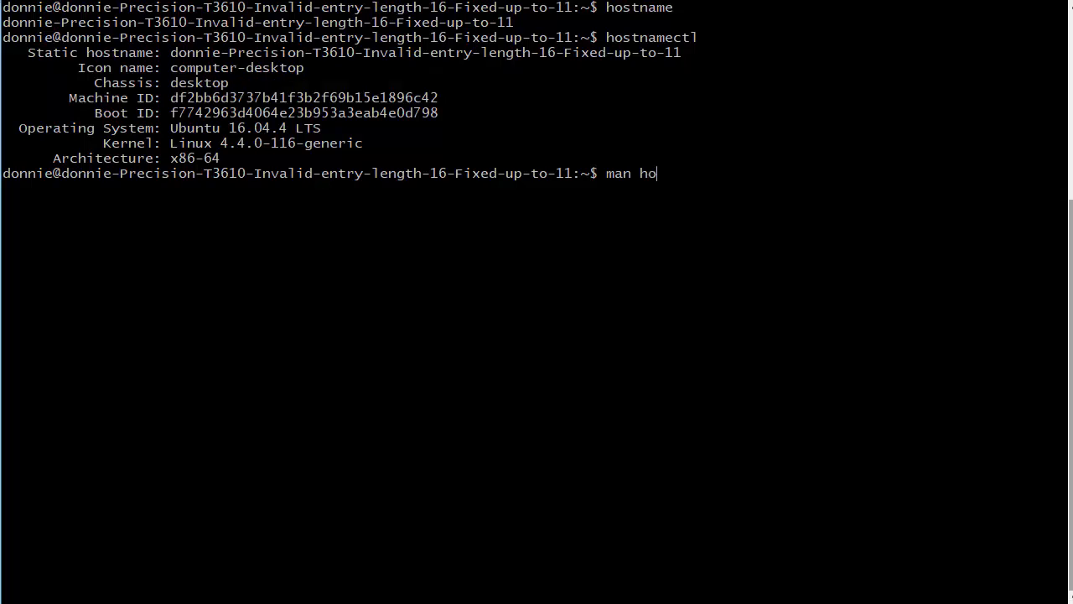
type("st")
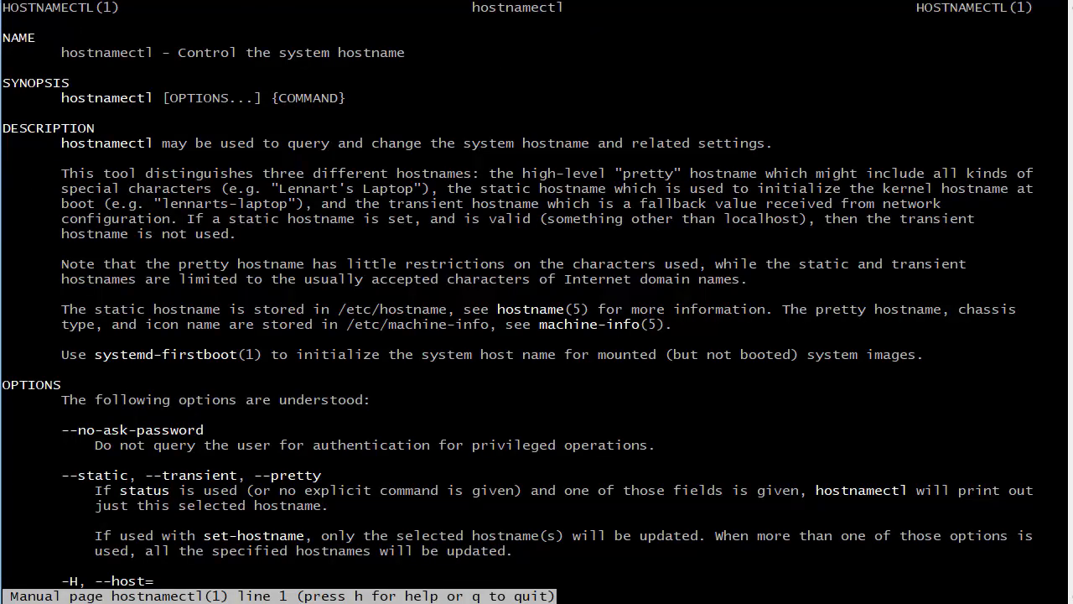
scroll("down", 3)
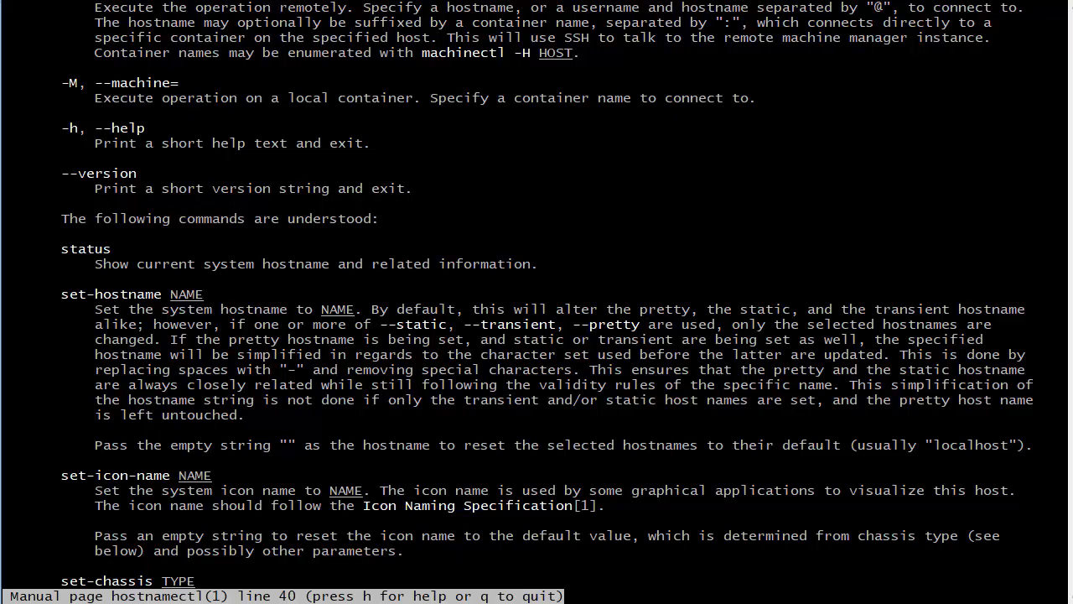
scroll("down", 3)
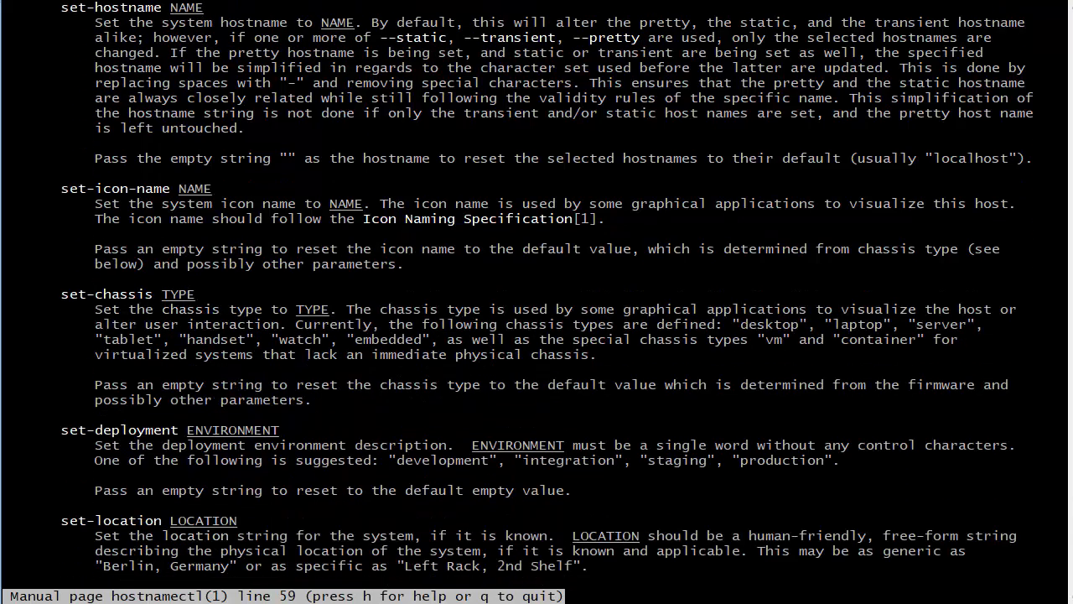
scroll("down", 3)
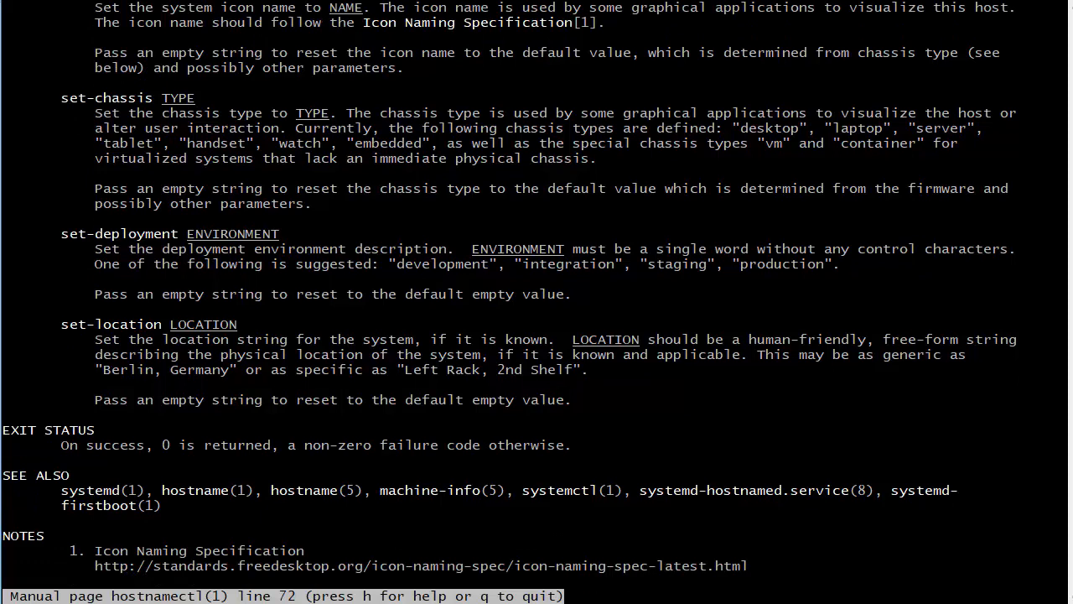
left_click_drag(728, 128, 851, 127)
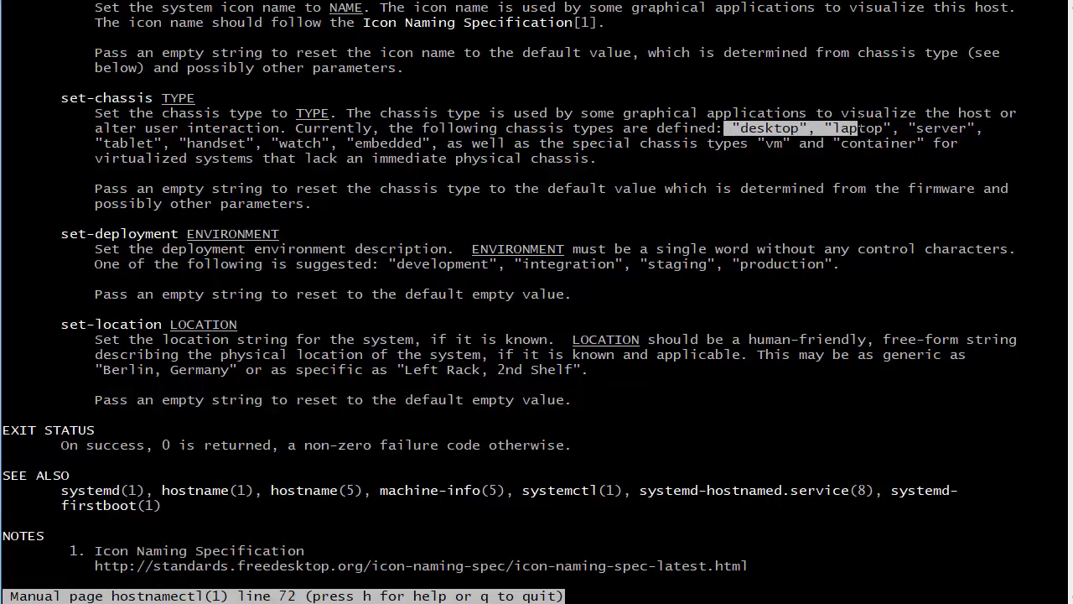
key("n")
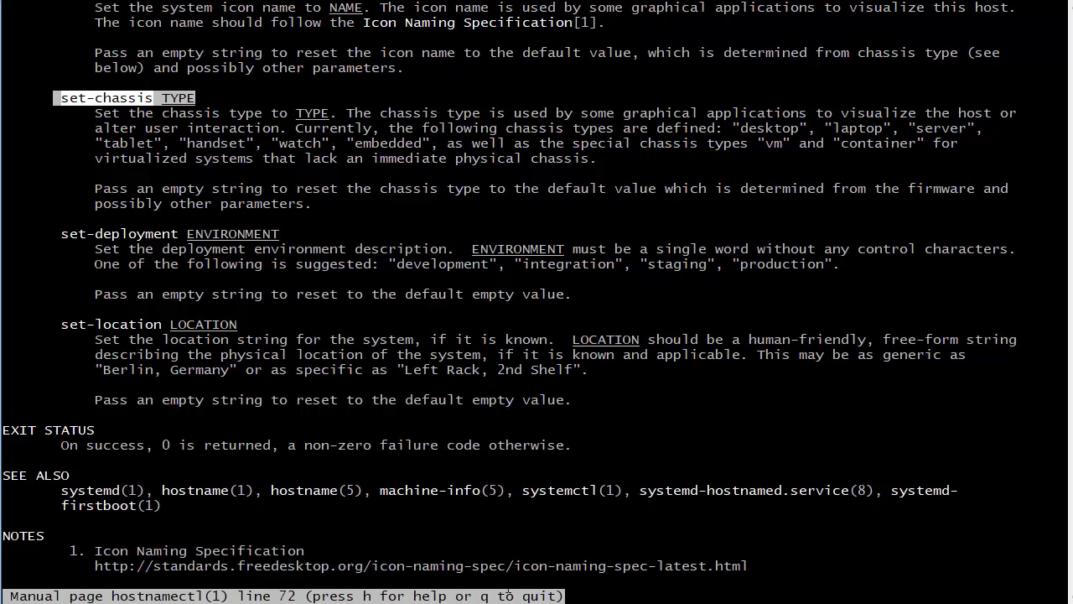
key("q")
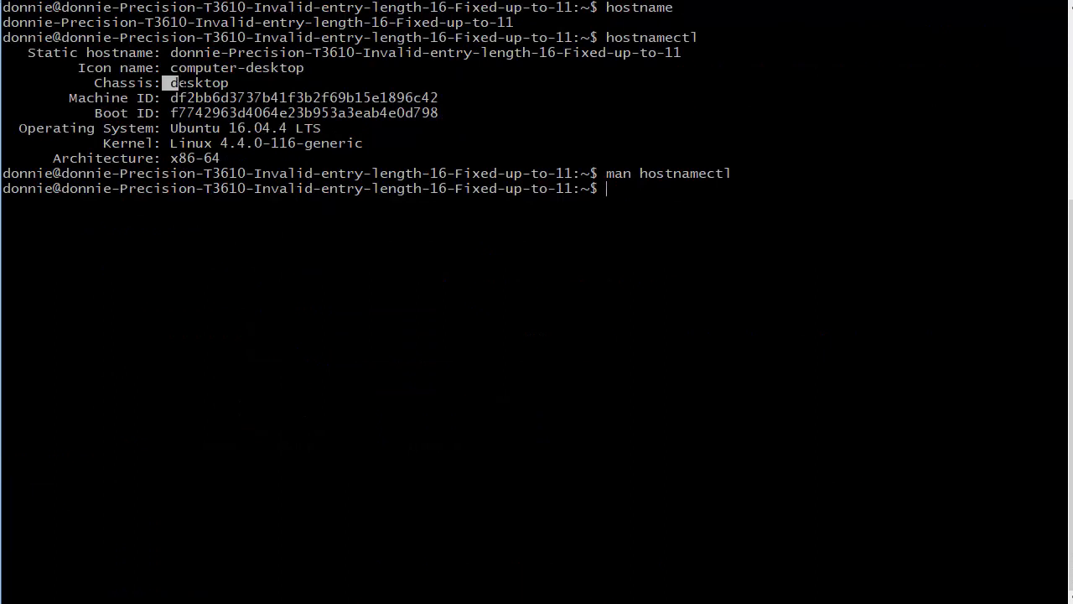
double_click(198, 82)
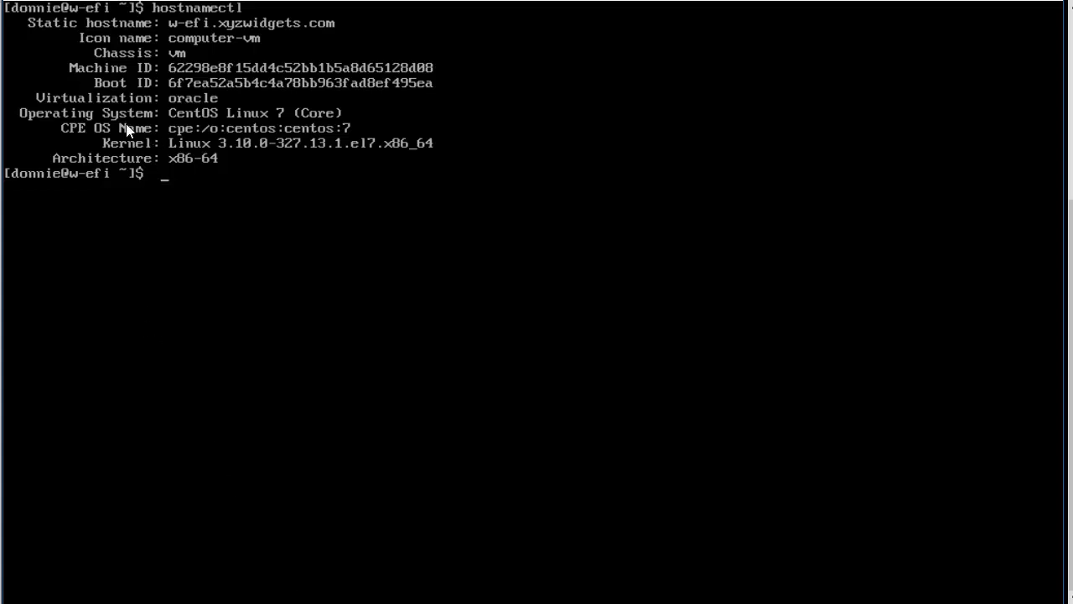
mouse_move(125, 61)
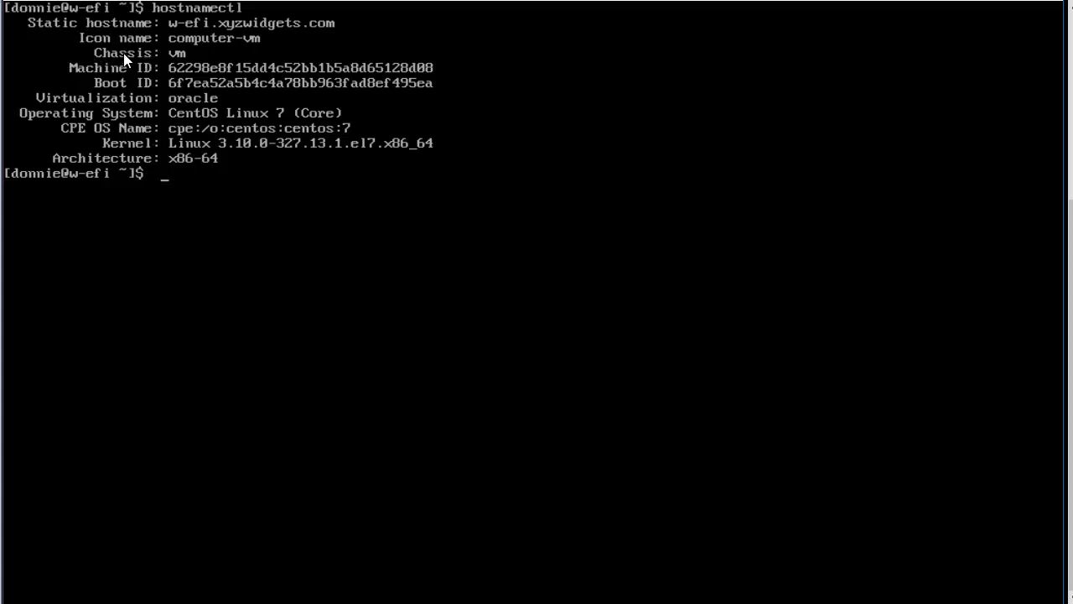
mouse_move(184, 60)
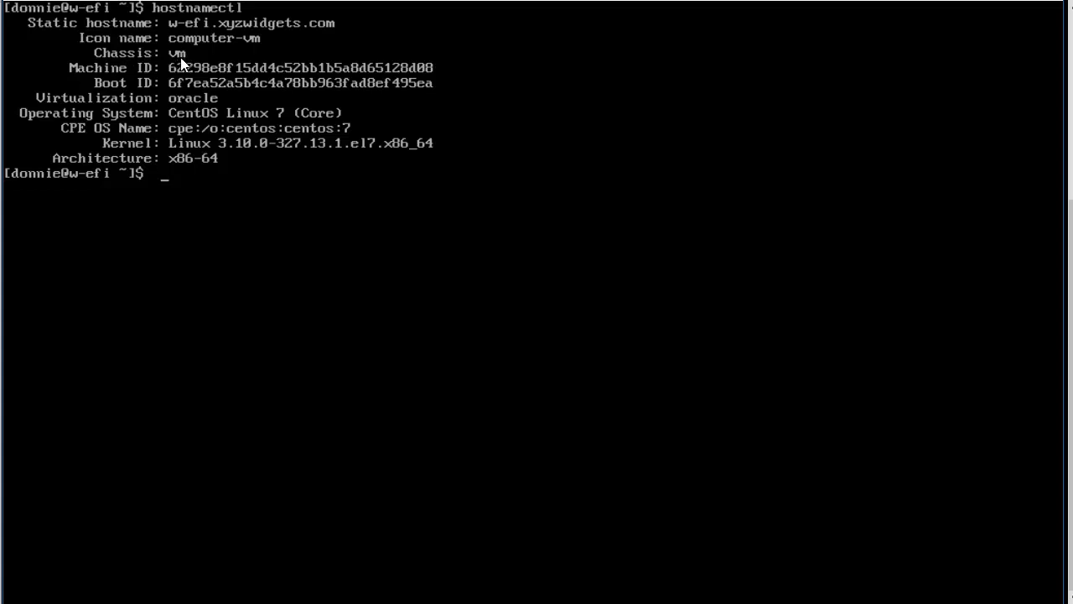
mouse_move(176, 69)
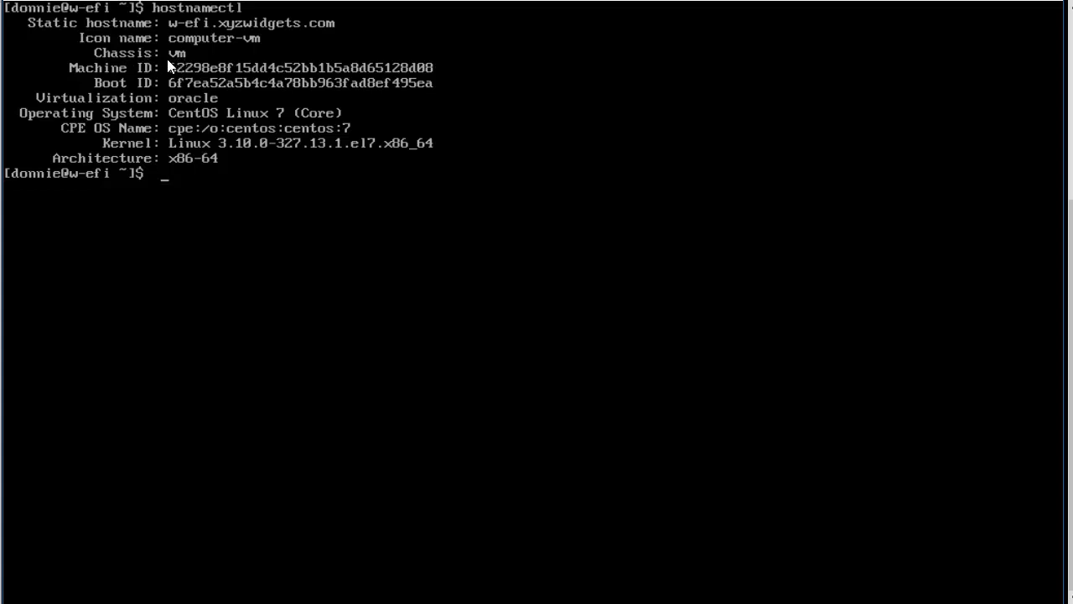
mouse_move(184, 67)
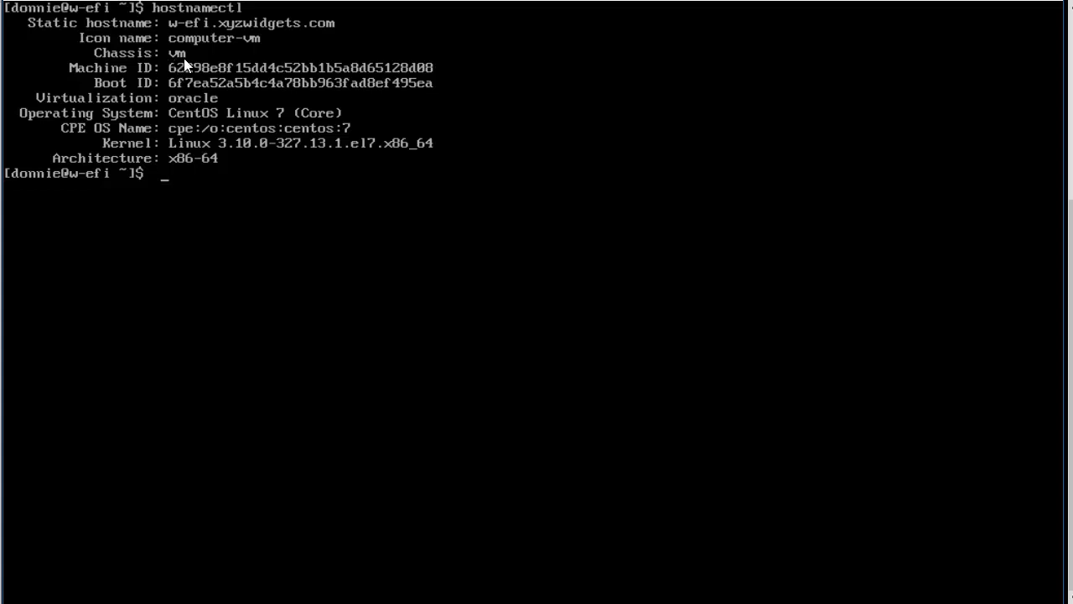
mouse_move(188, 63)
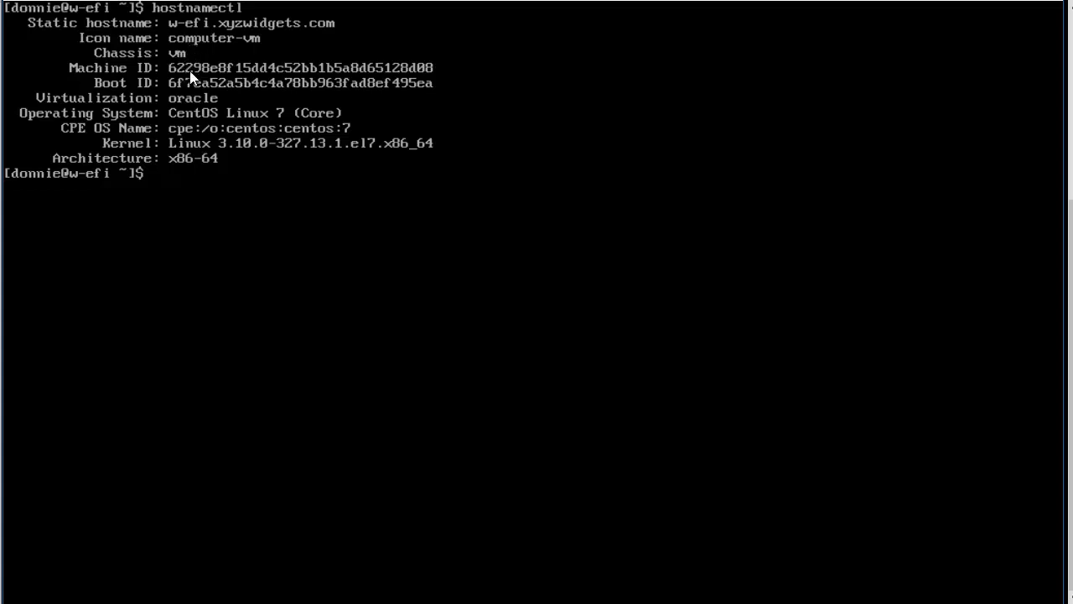
mouse_move(200, 50)
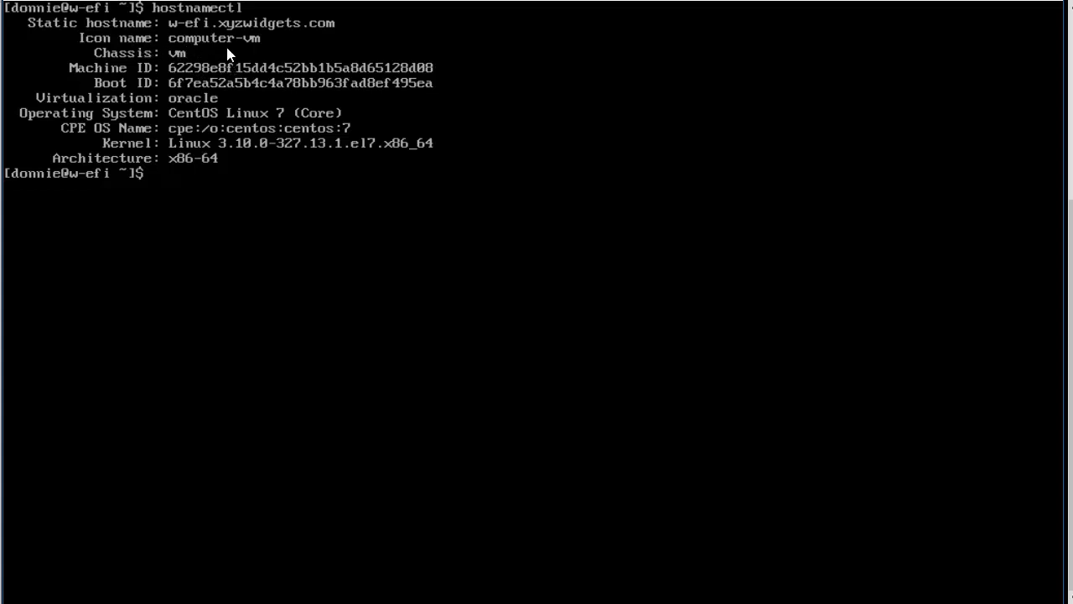
mouse_move(255, 49)
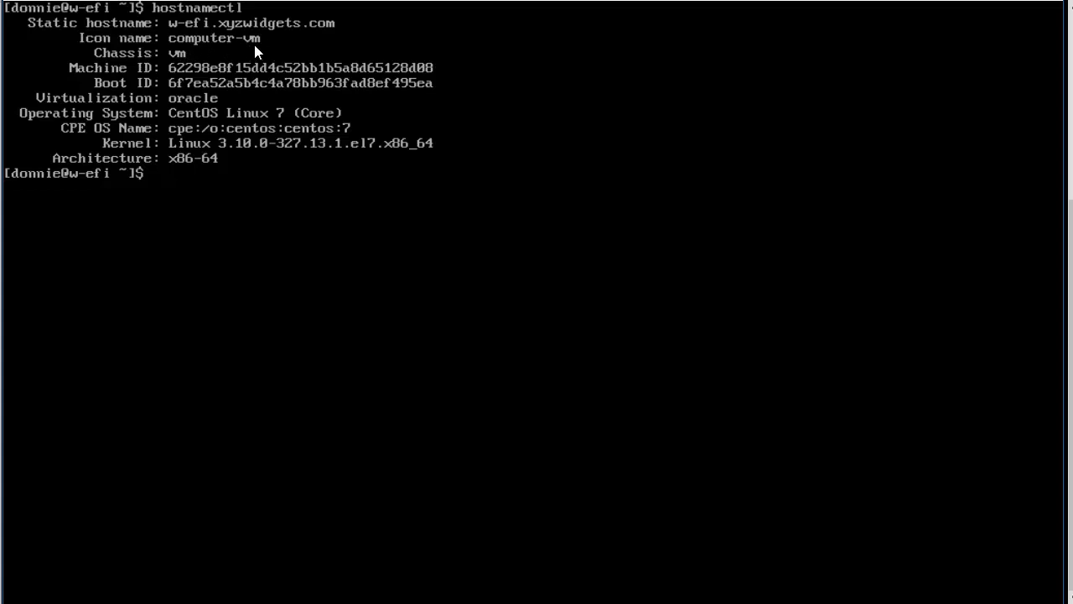
mouse_move(422, 451)
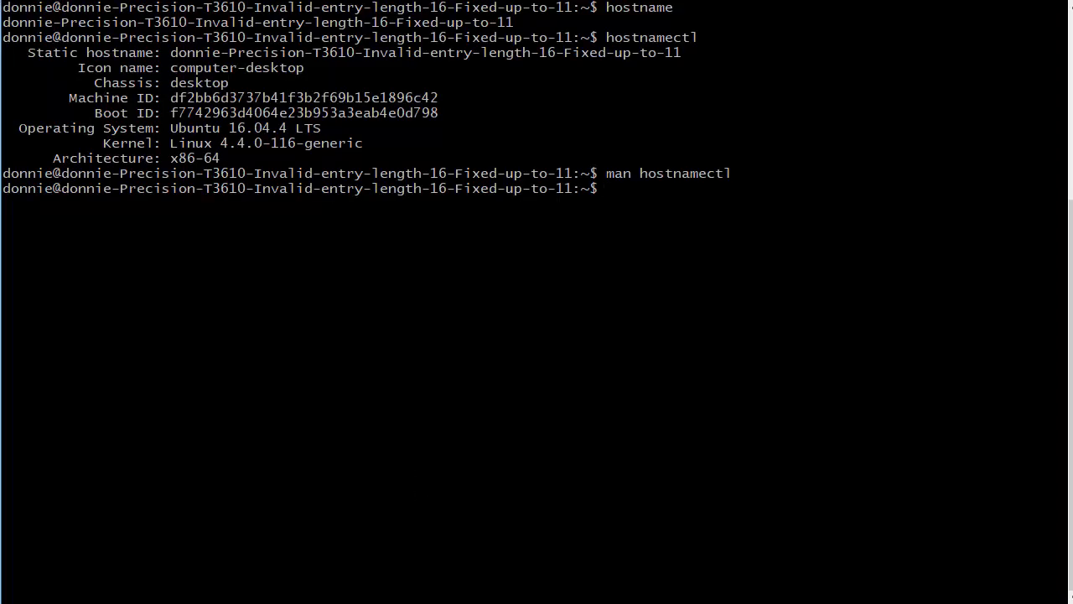
Step: Run man hostnamectl and read down to the set-hostname command description
double_click(198, 82)
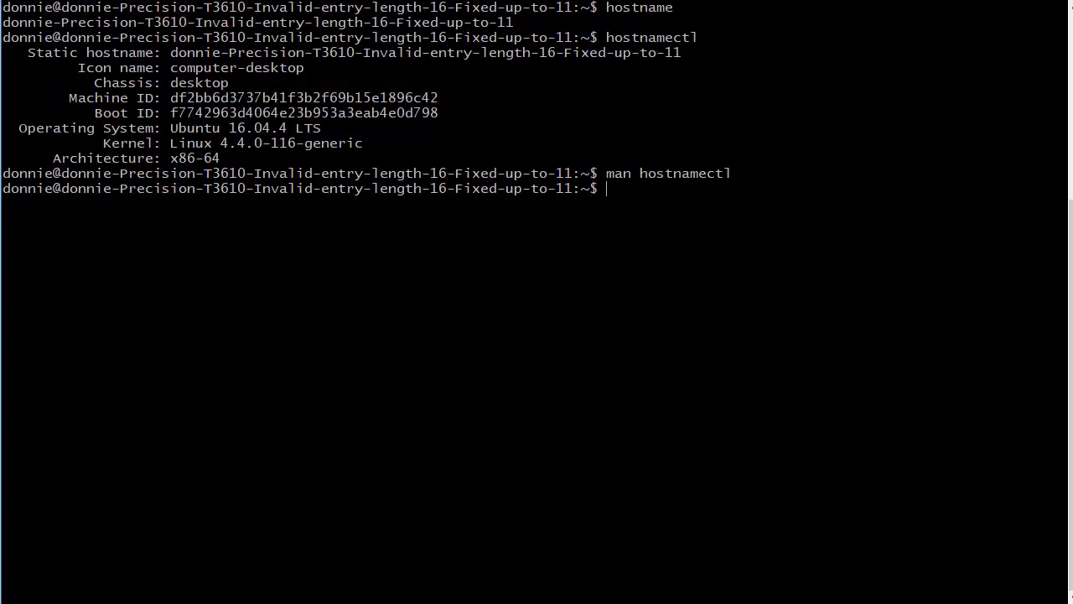
double_click(238, 67)
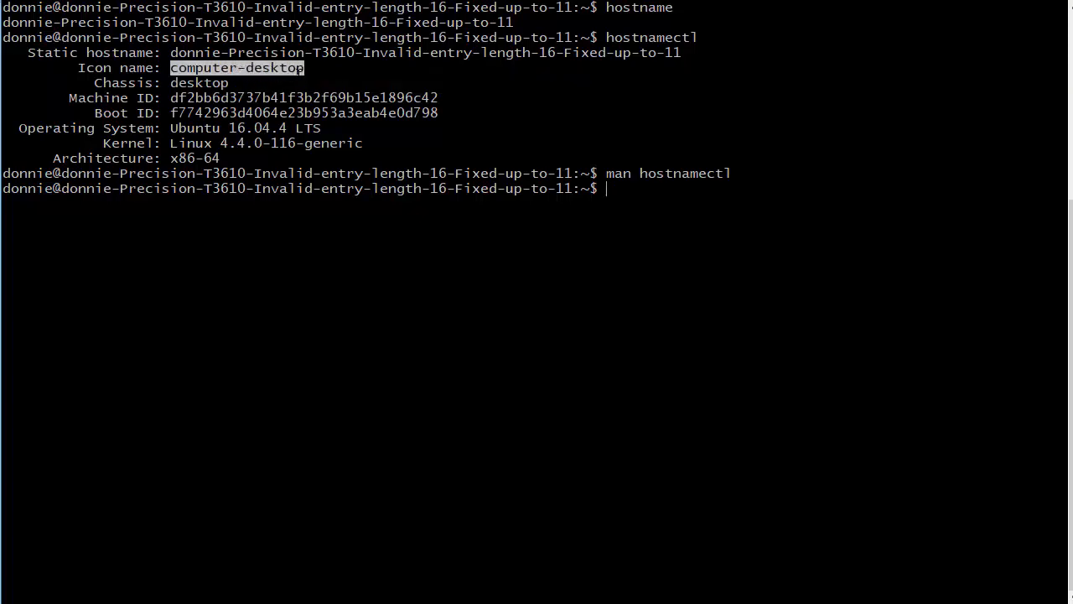
type("man hostnamectl")
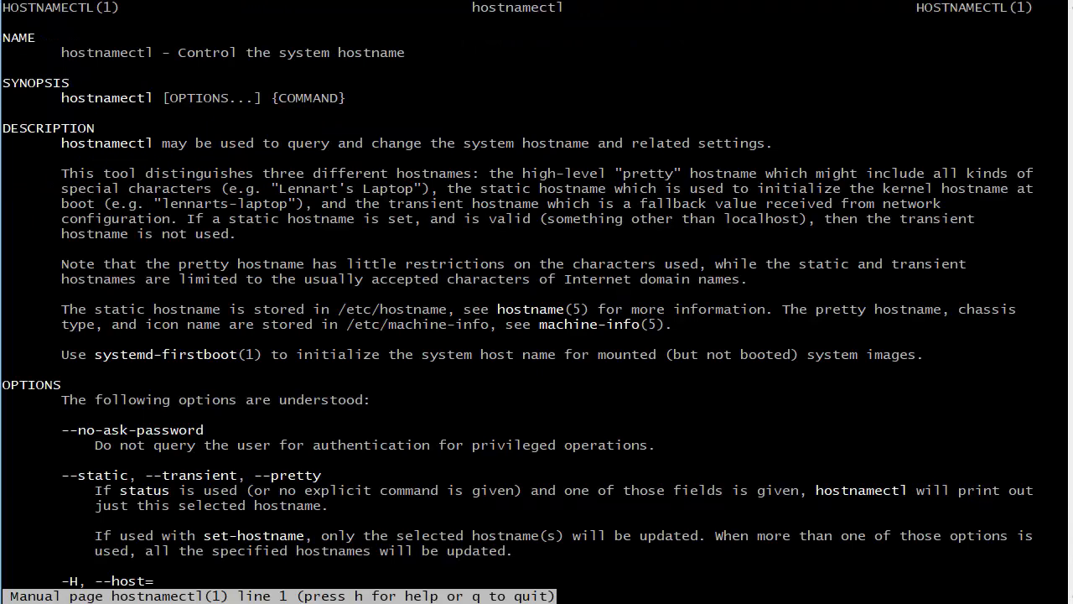
scroll("down", 3)
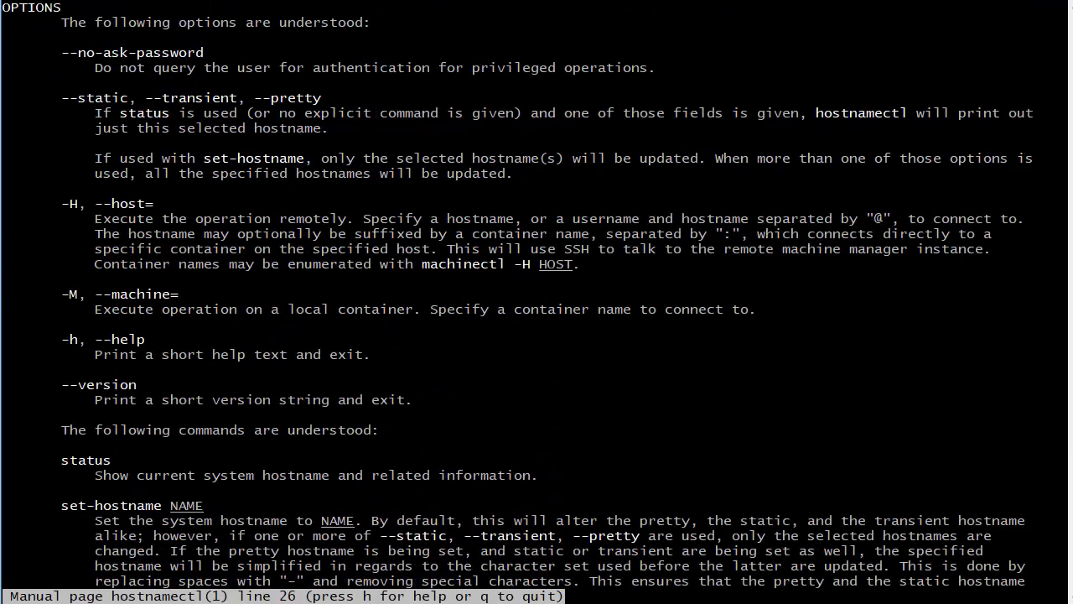
scroll("down", 3)
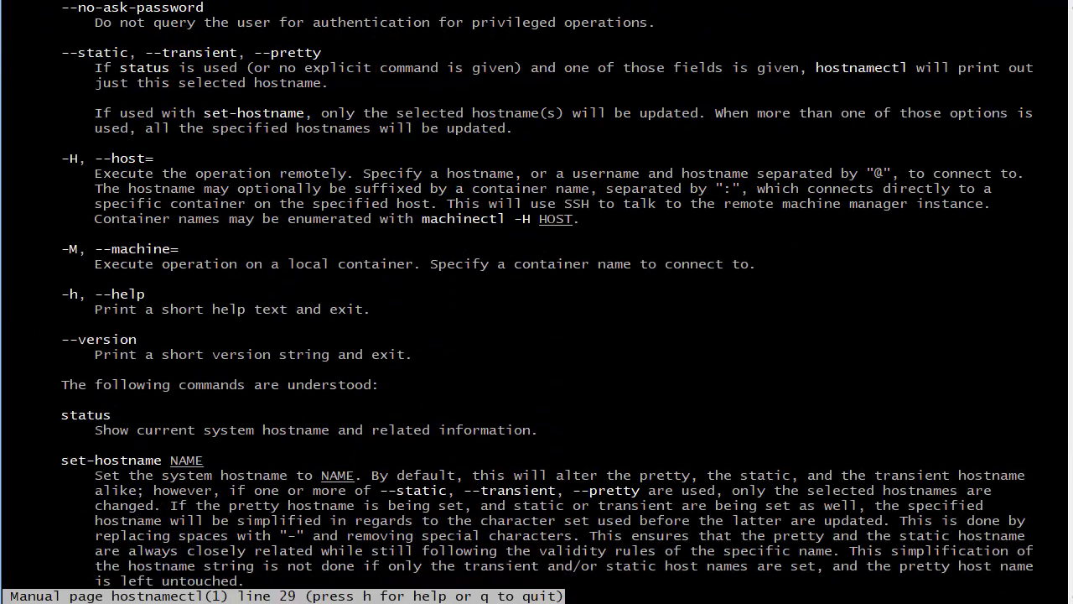
scroll("down", 3)
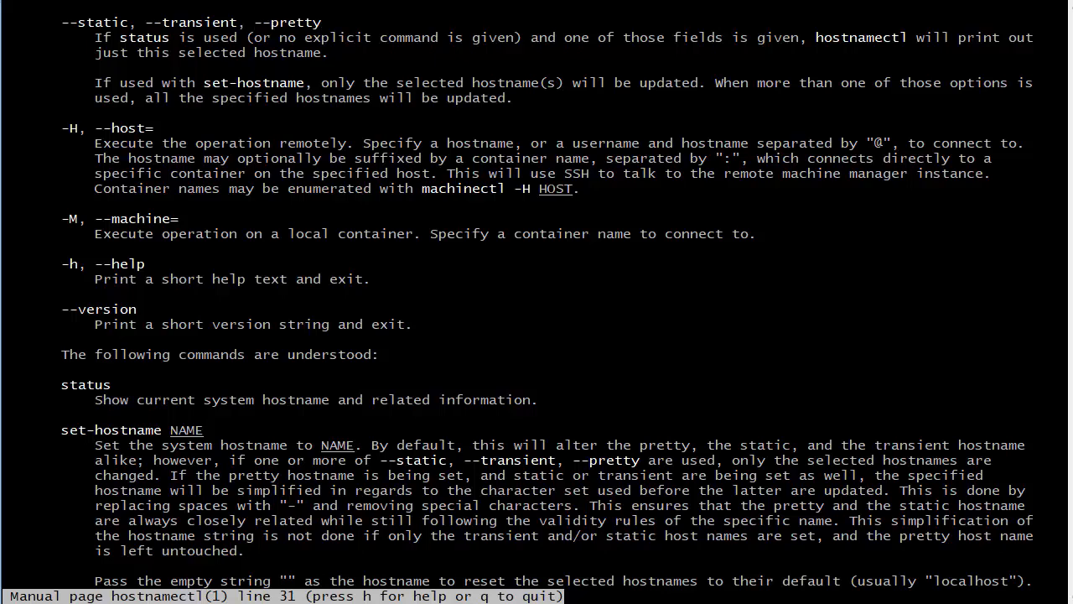
Step: Quit the manual, run hostnamectl --pretty (blank result), and reopen man hostnamectl
key("q")
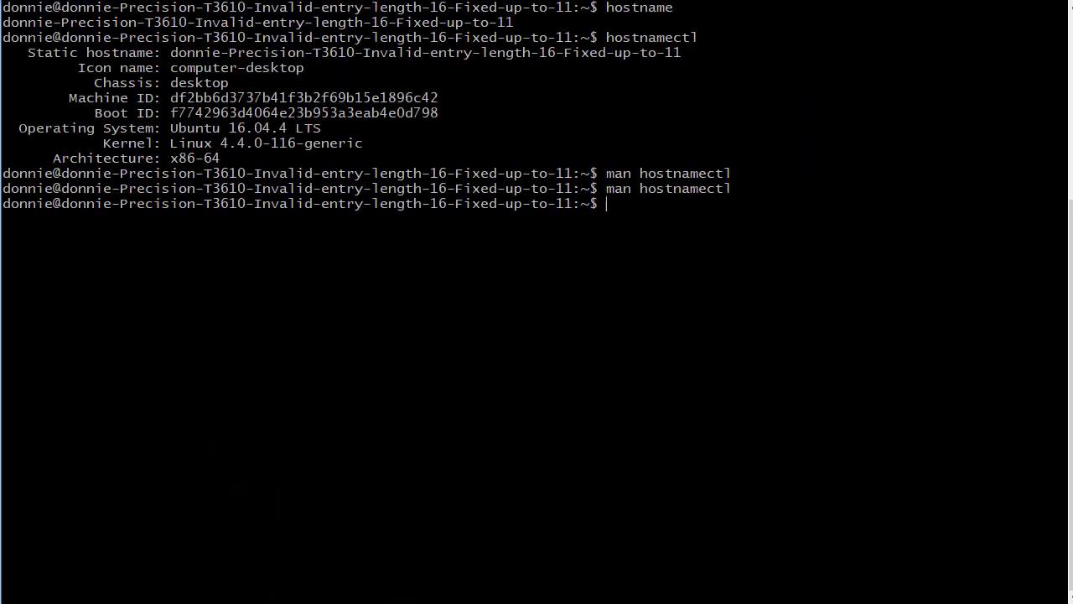
type("host")
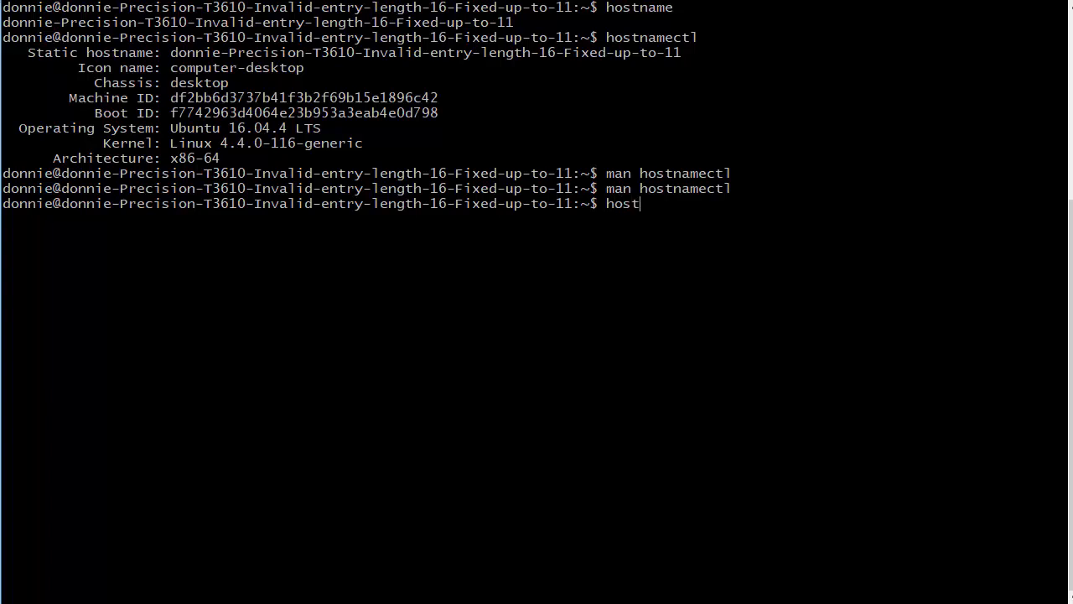
type("namect")
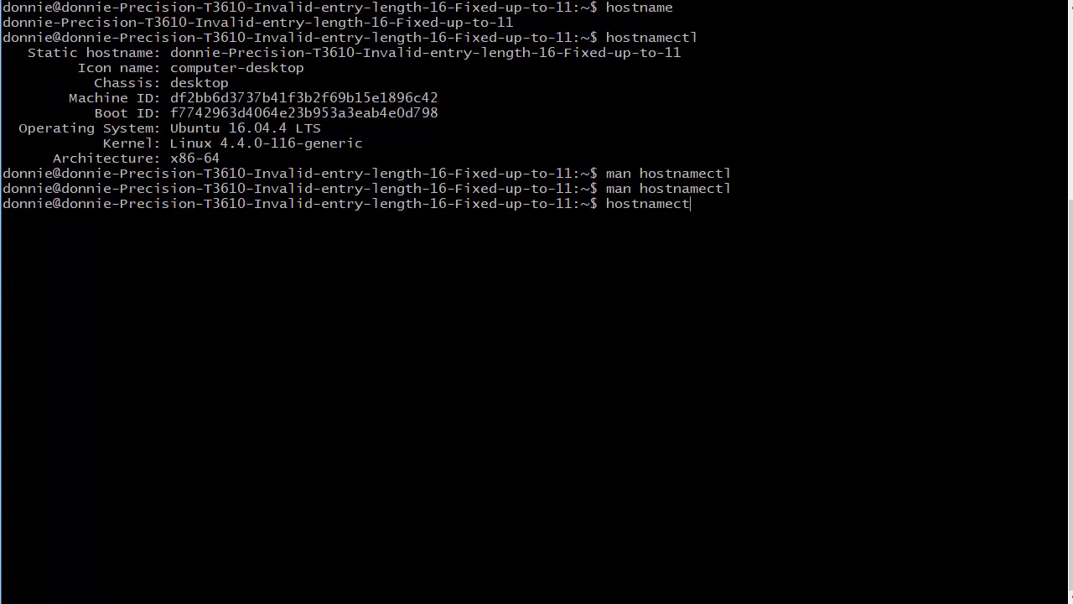
type("l --pretty")
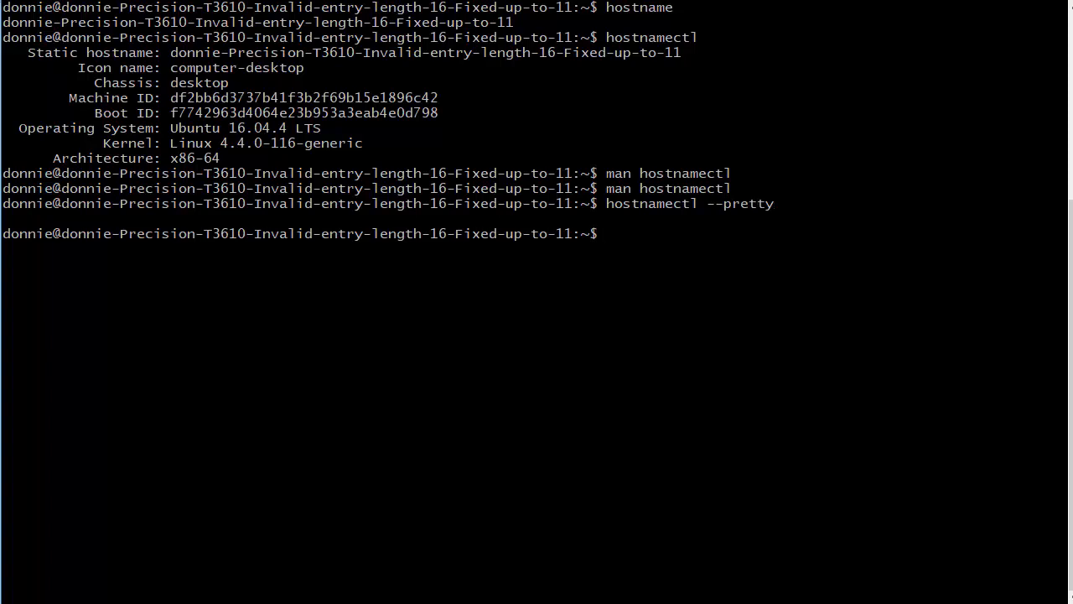
type("man hostnamectl")
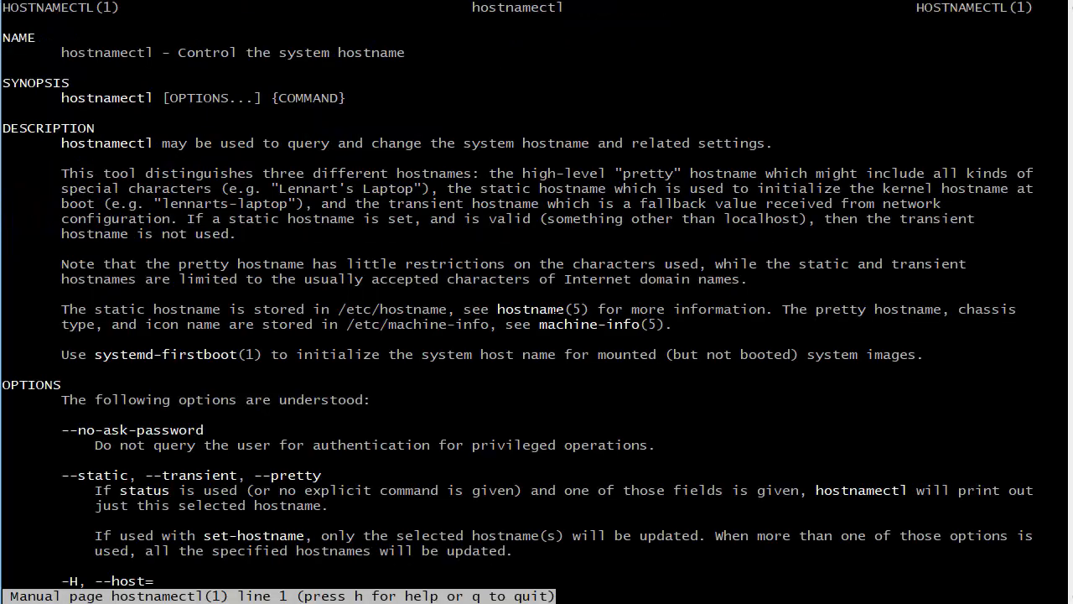
Step: Read the set-hostname and set-icon-name sections of the manual, then quit it
scroll("down", 3)
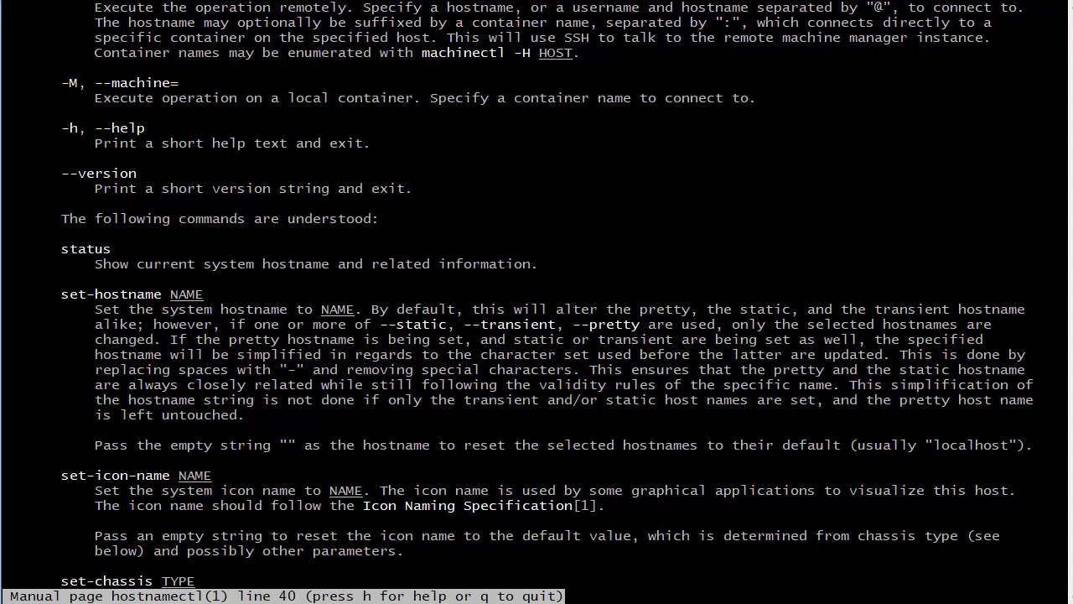
key("q")
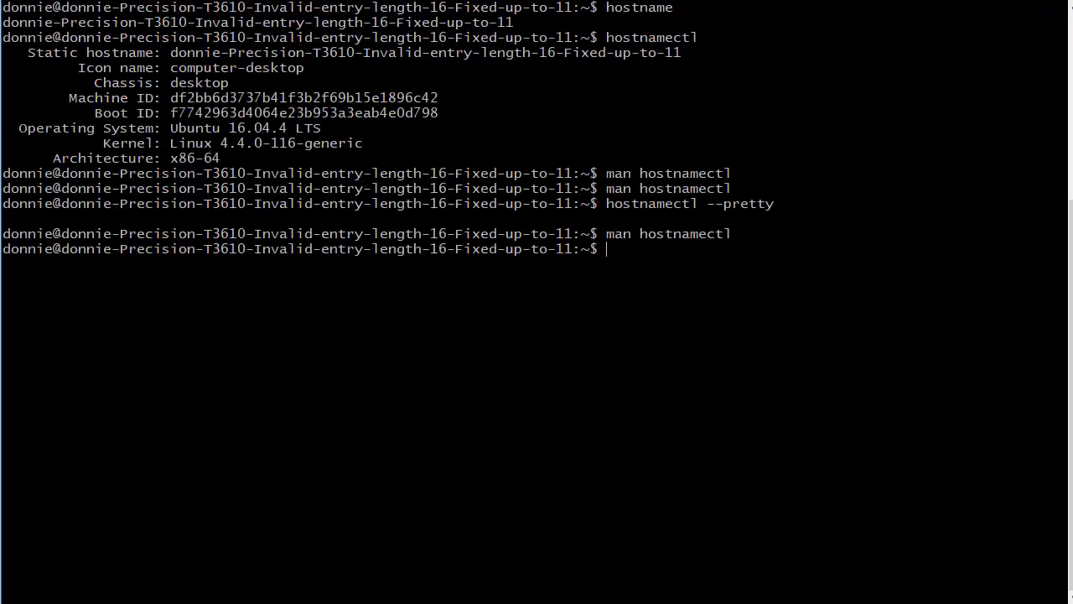
Step: Clear the screen and enter sudo hostnamectl set-hostname lubuntula
type("clea")
type("sudo")
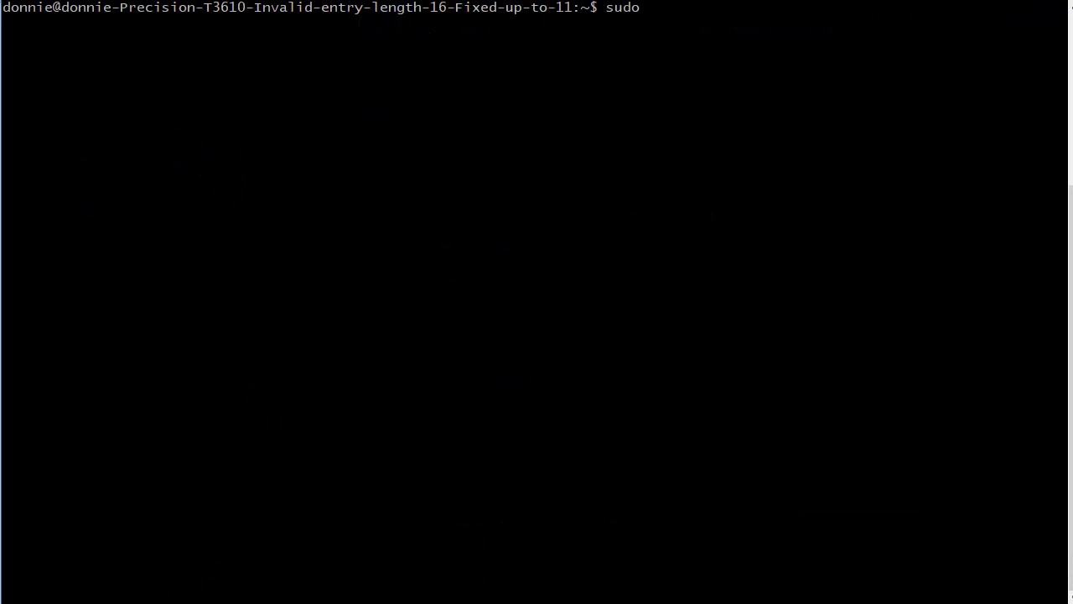
type("host")
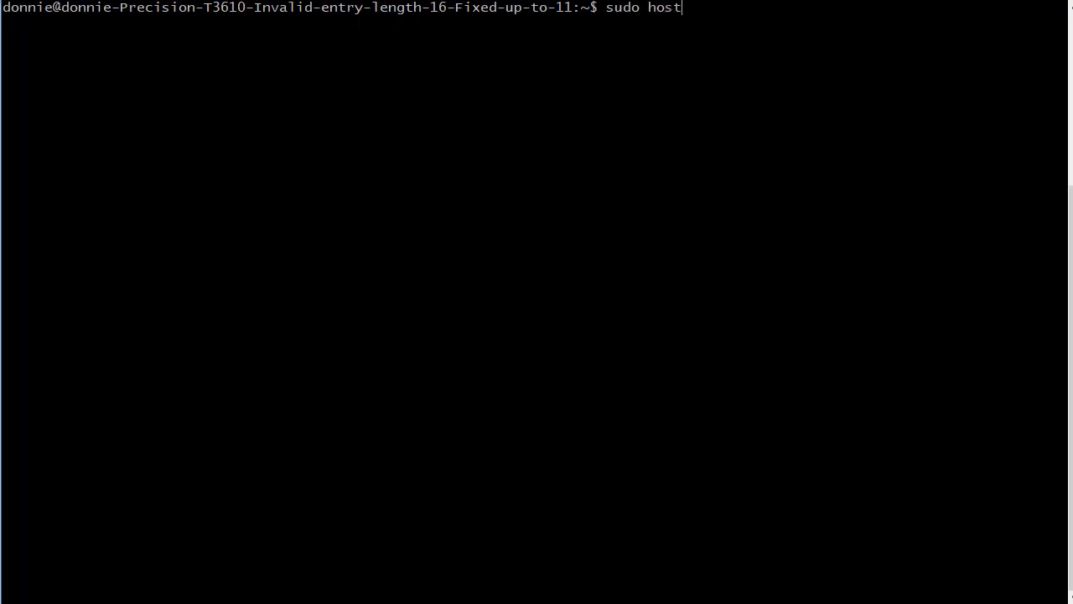
type("namec")
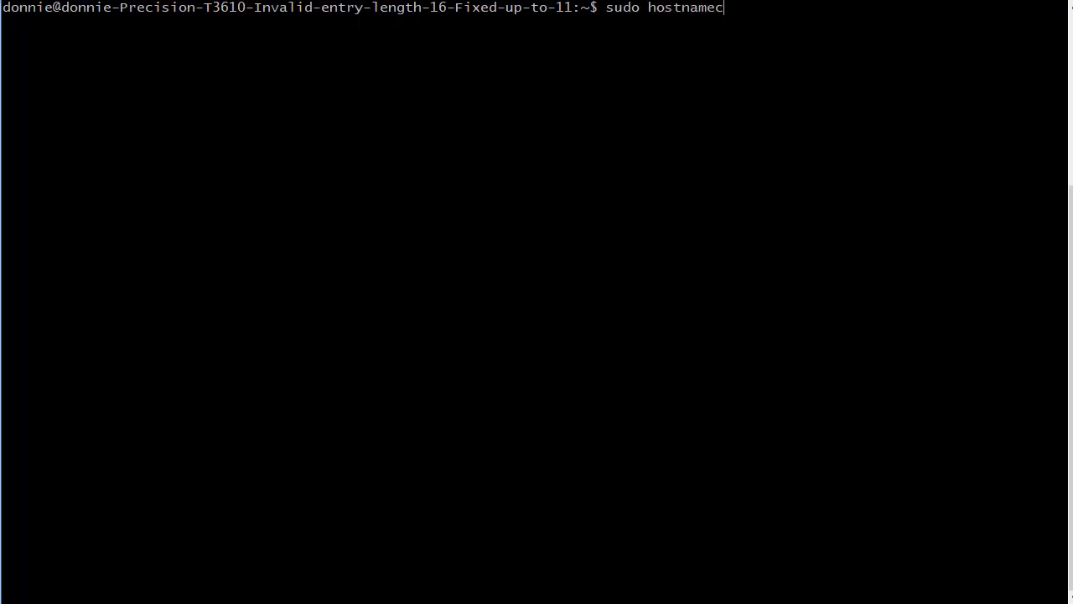
type("tl set-")
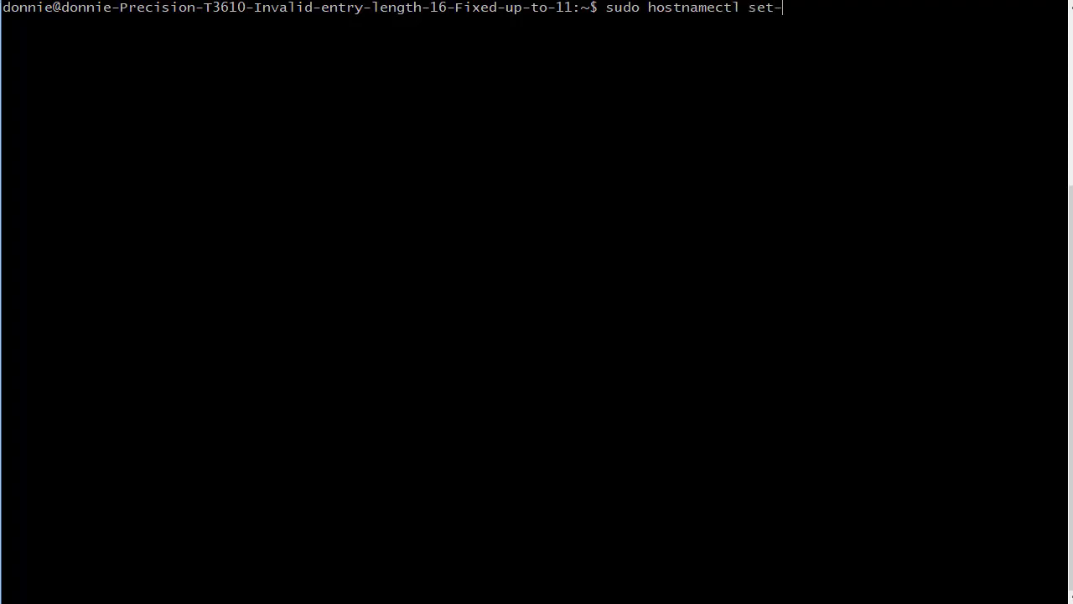
type("hostnam")
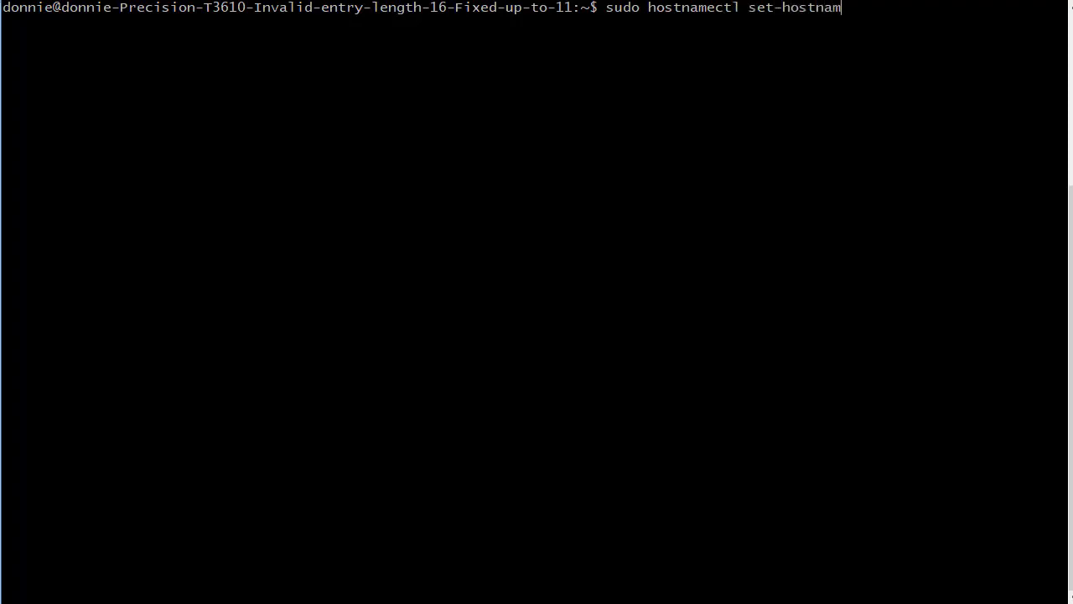
type("e lu")
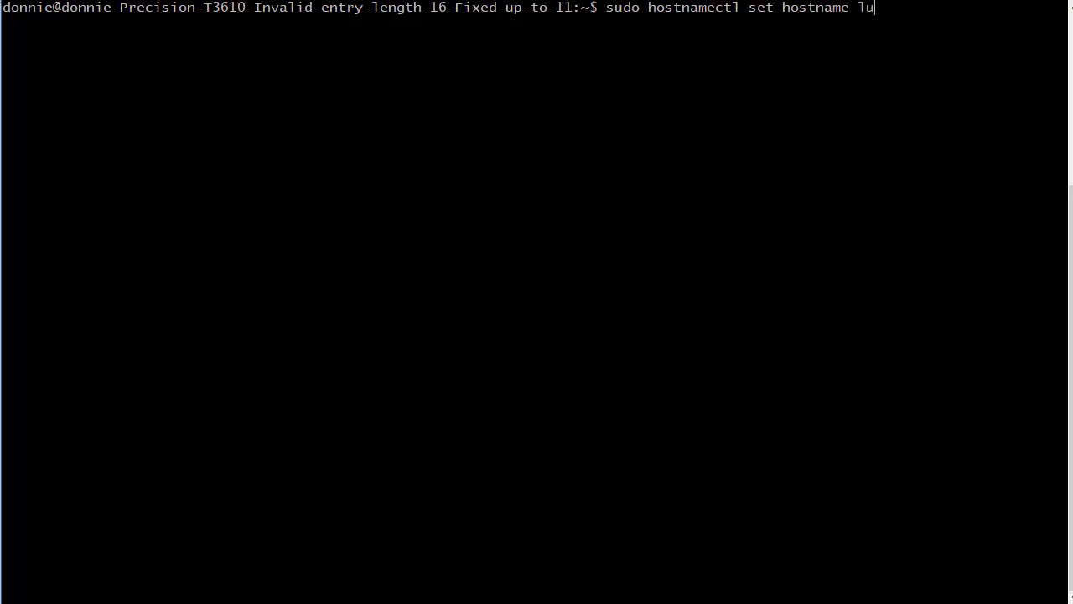
type("bun")
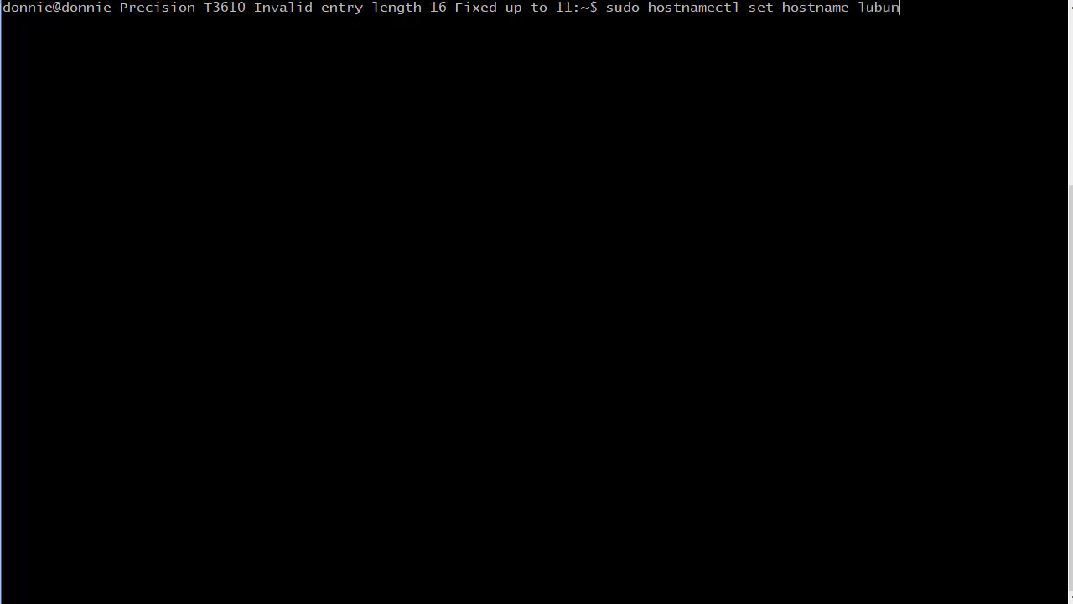
type("tu1")
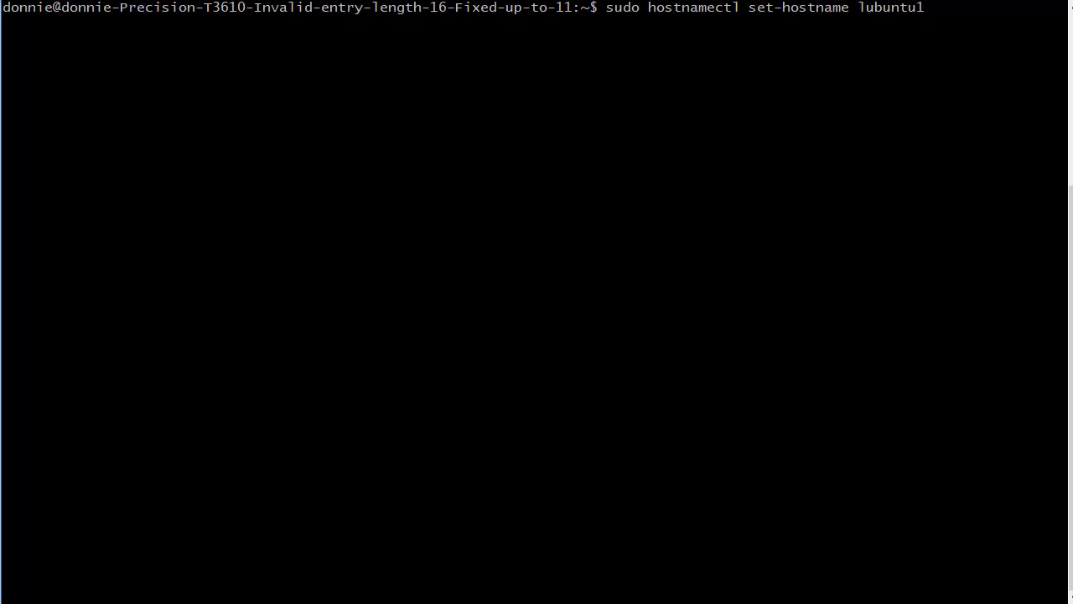
type("a")
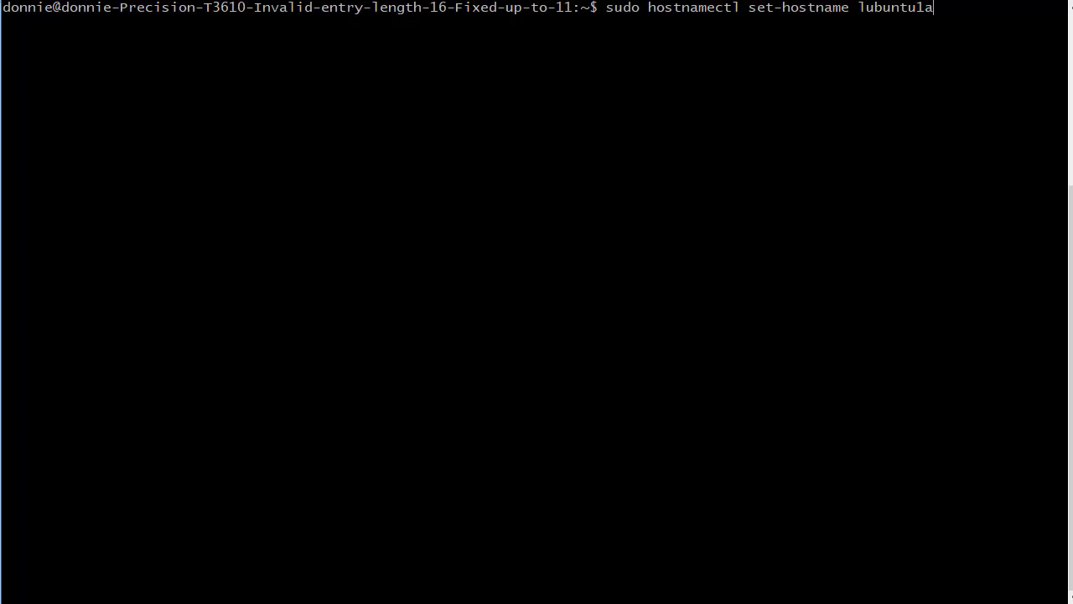
Step: Strip the .xyzwidgets.com domain suffix from the new hostname and run the command with the sudo password
type(".")
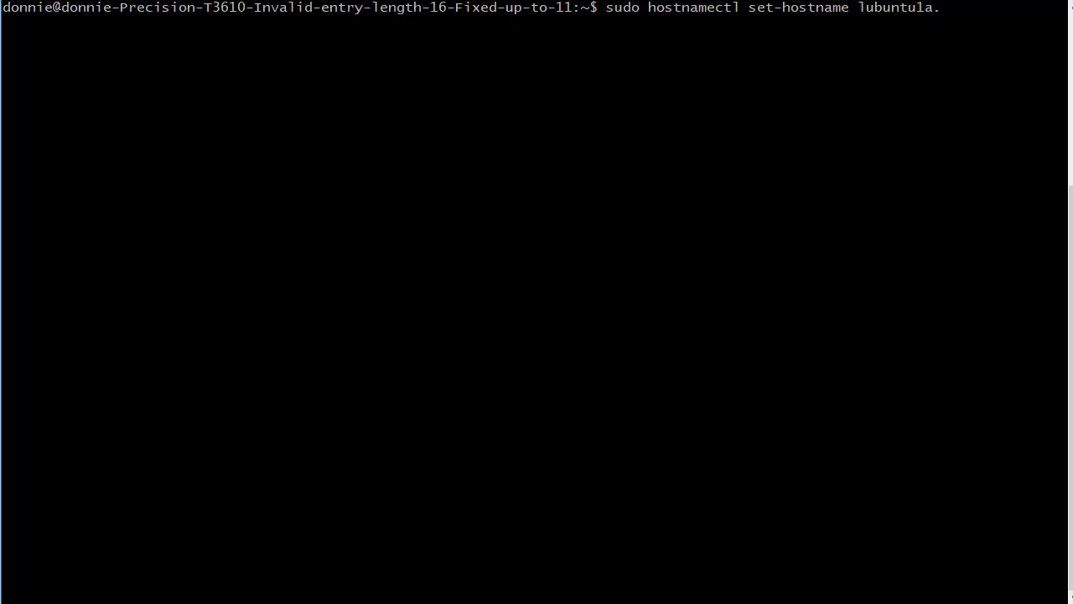
type("xyzwid")
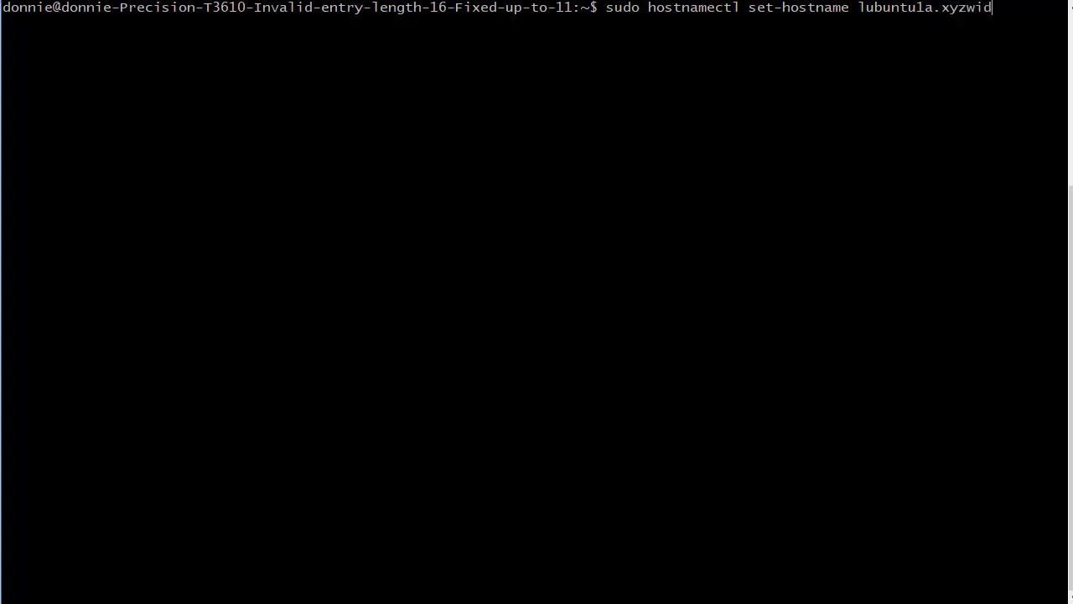
type("get")
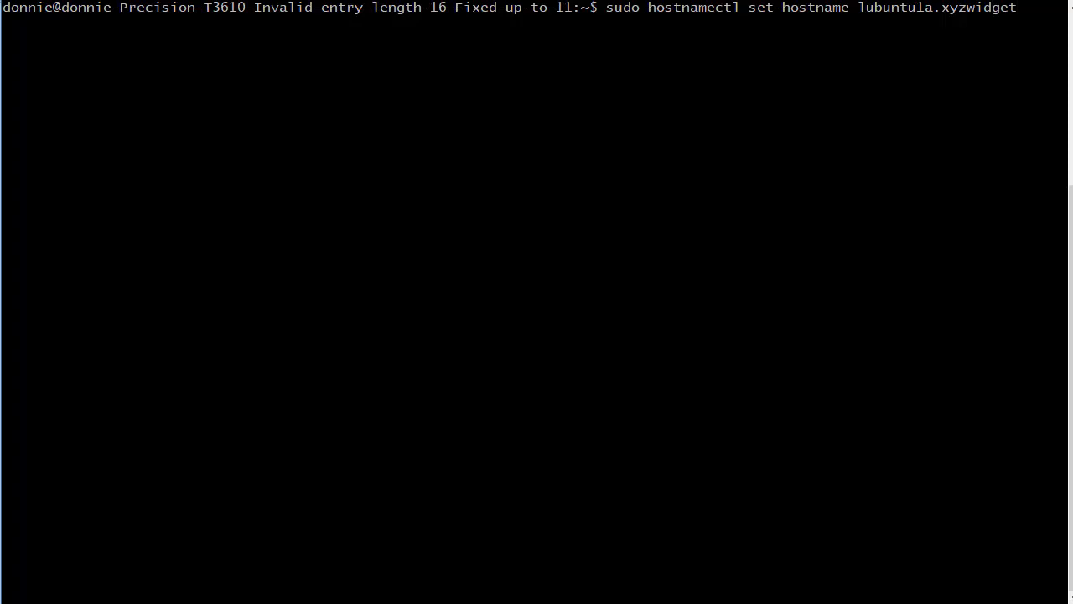
type("s.com")
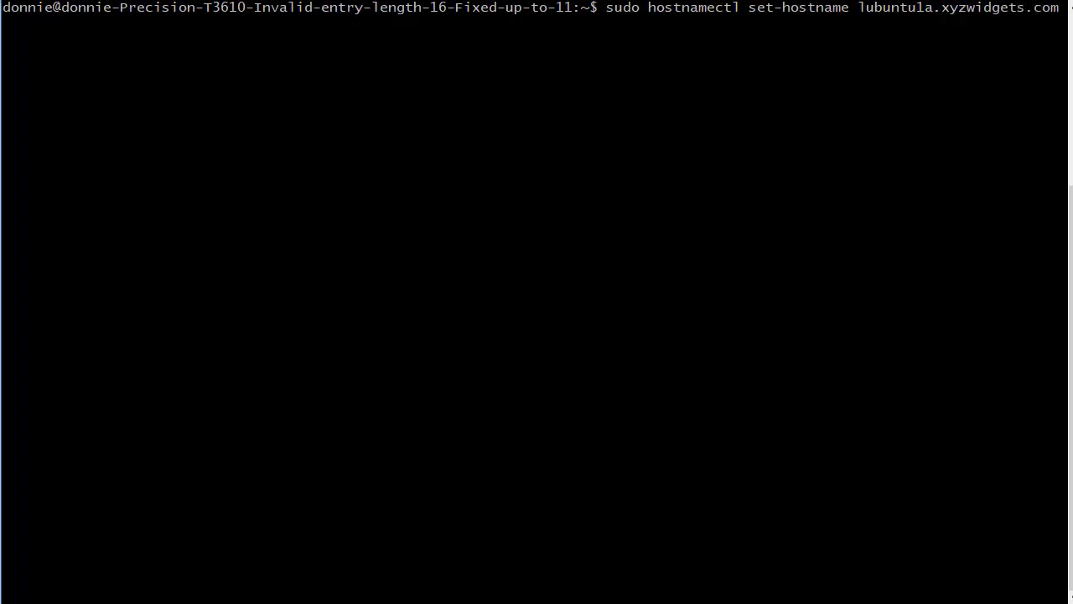
key("BackSpace")
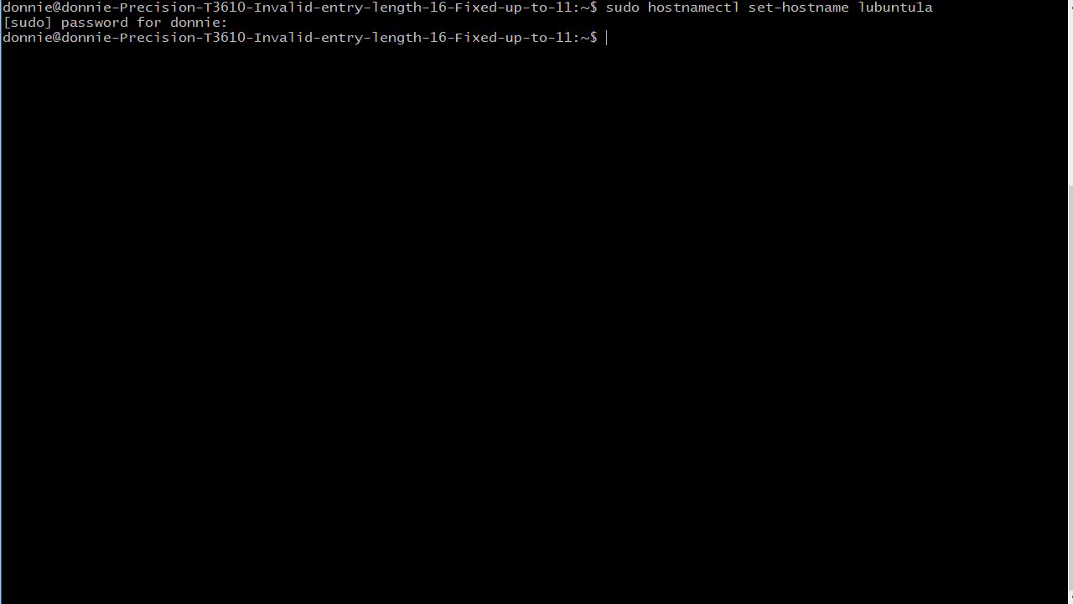
Step: Run hostnamectl to confirm static hostname lubuntula and check the desktop chassis value
type("hostnamectl")
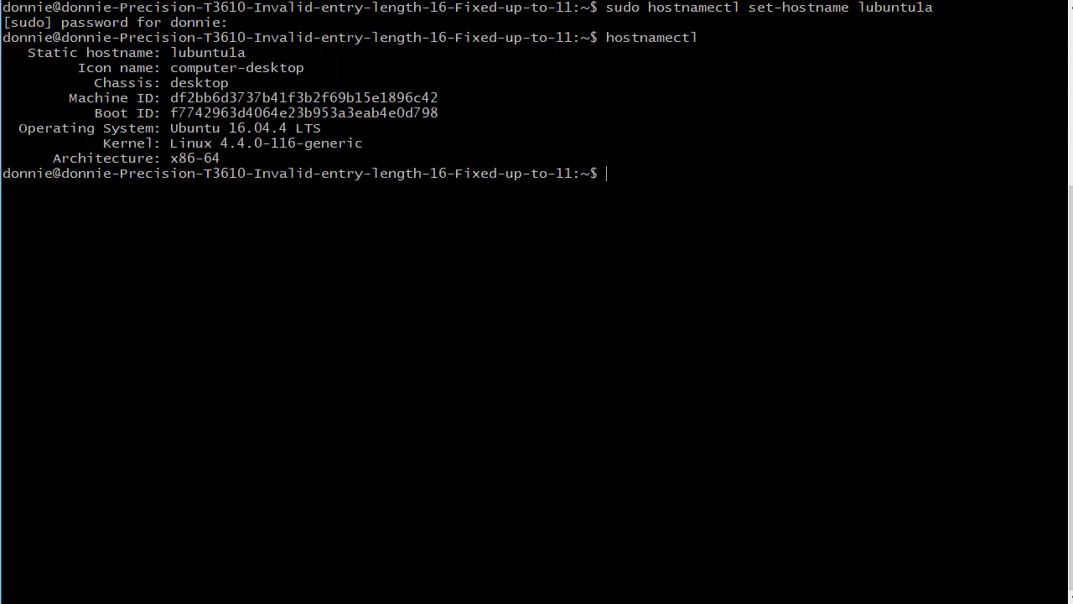
type("man hostnamectl")
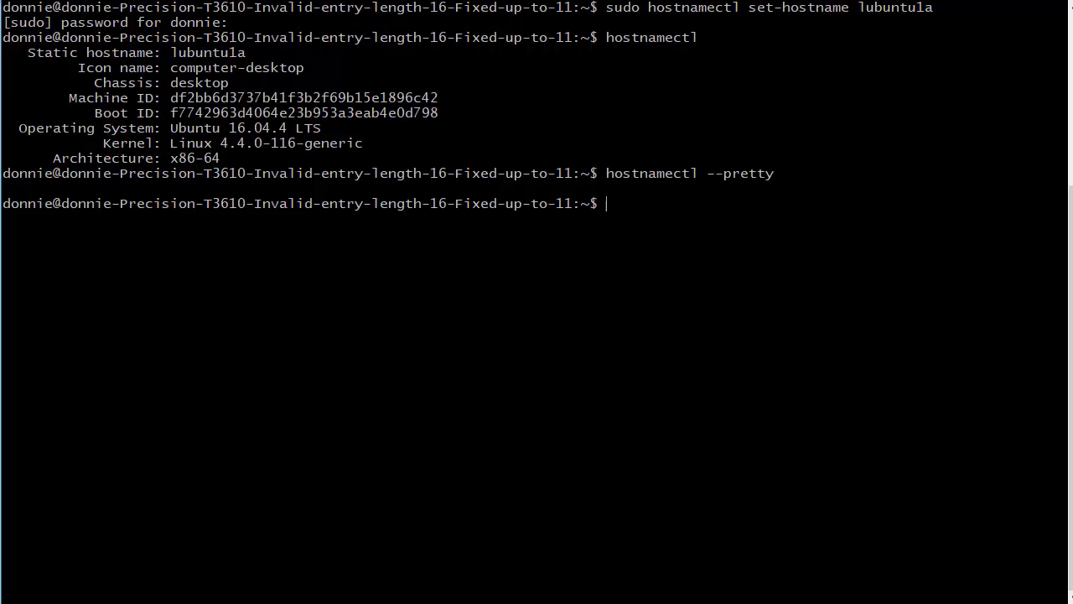
double_click(181, 82)
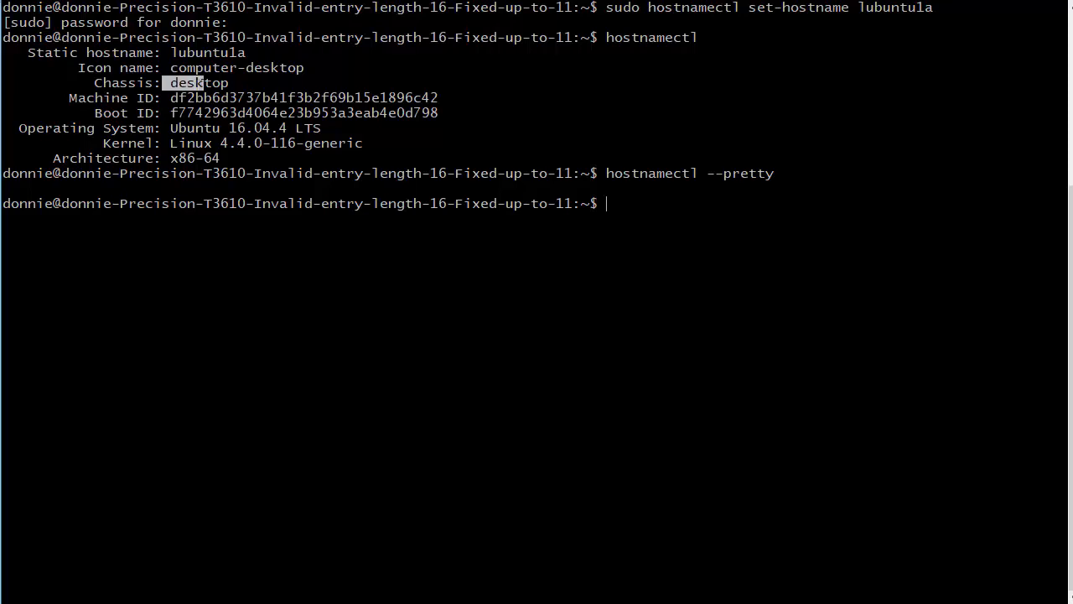